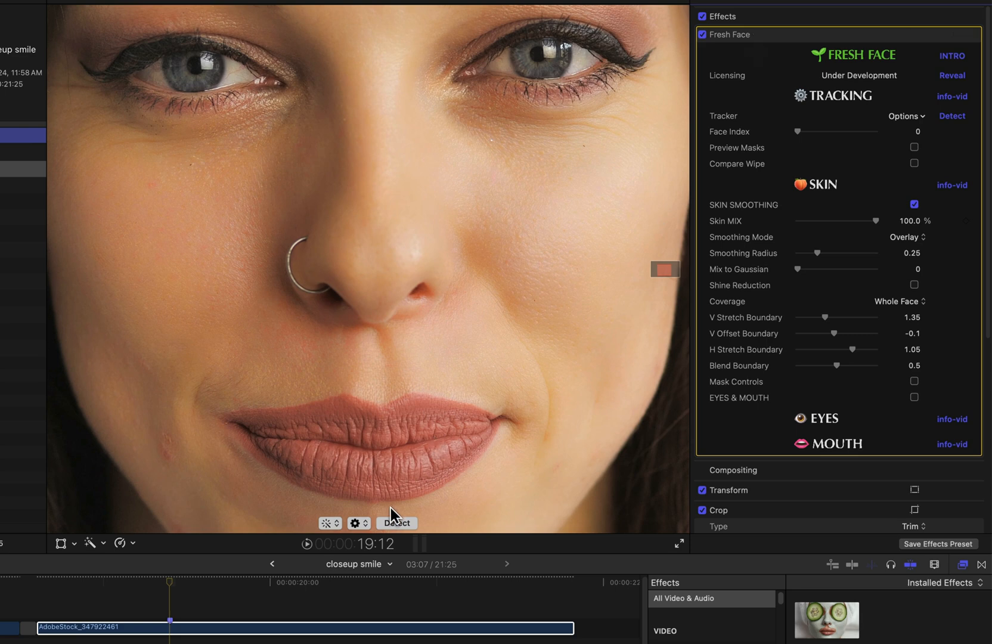
mouse_move(200, 609)
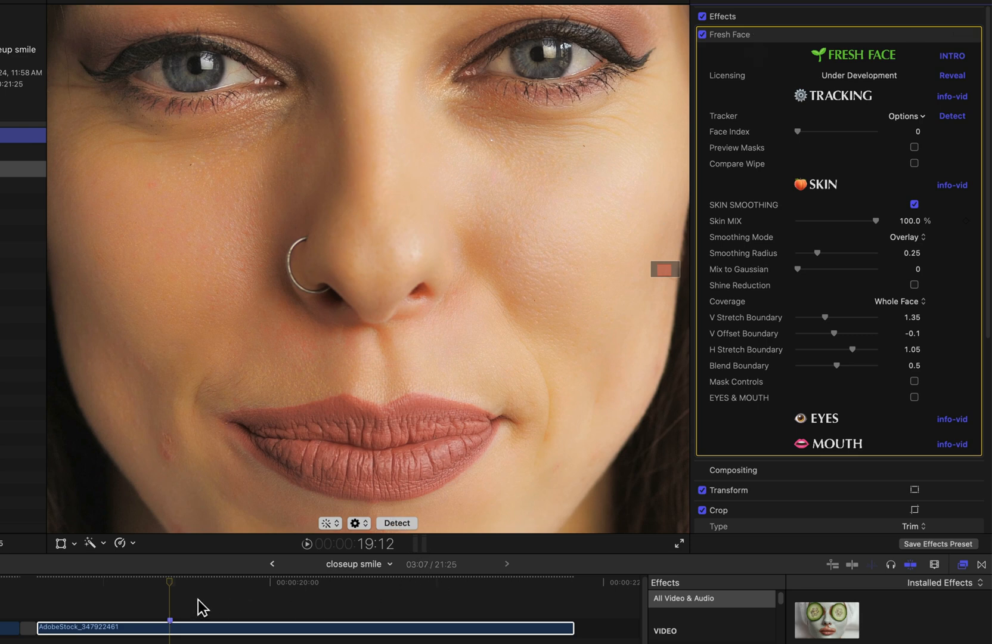
mouse_move(495, 591)
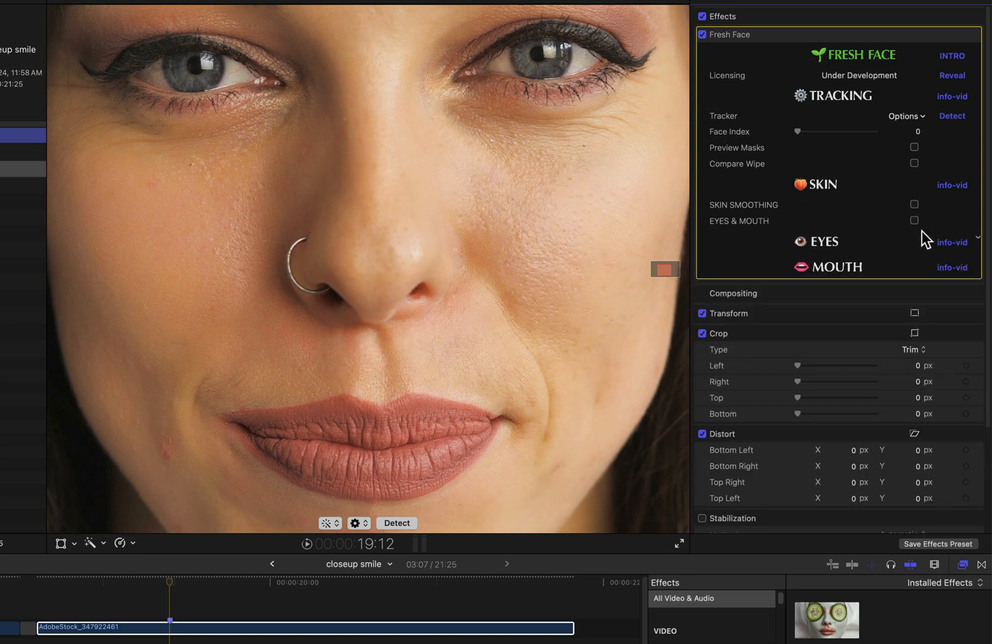
Step: Enable Eyes & Mouth with Lips unchecked, toggling Eyes off and on to compare
left_click(914, 220)
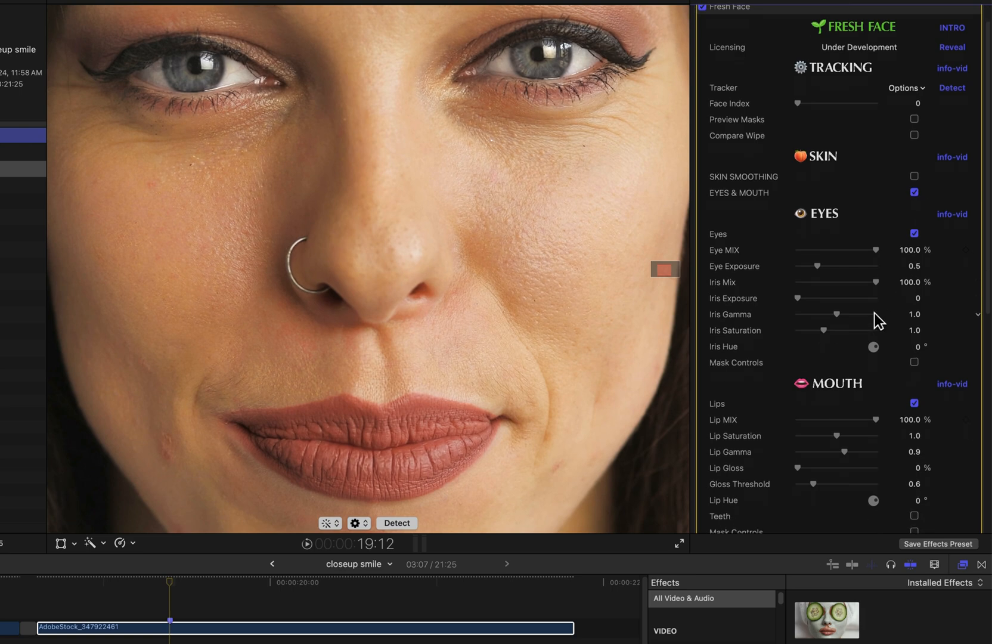
scroll("down", 3)
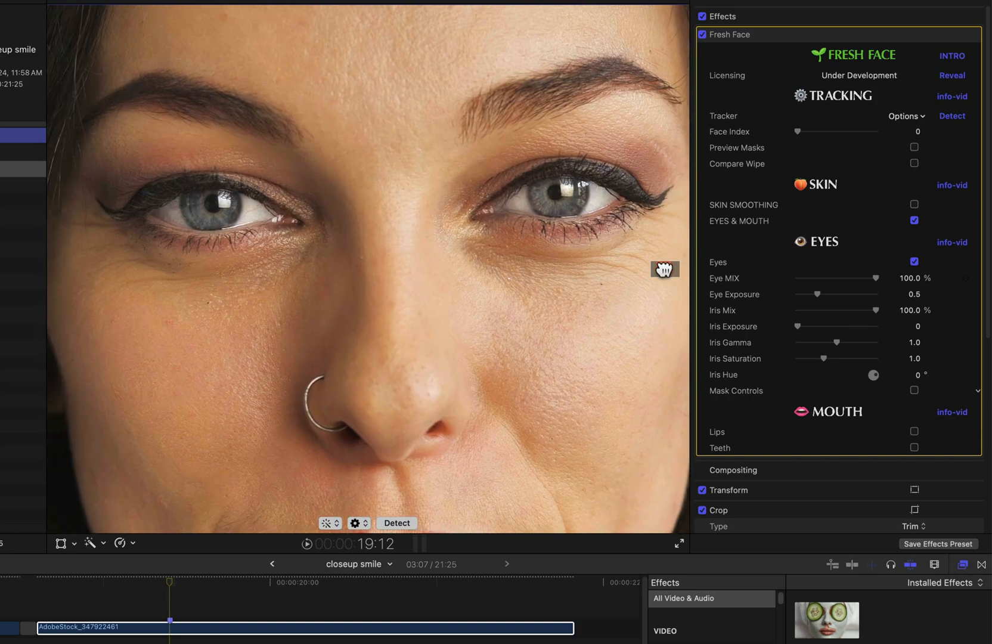
left_click(916, 261)
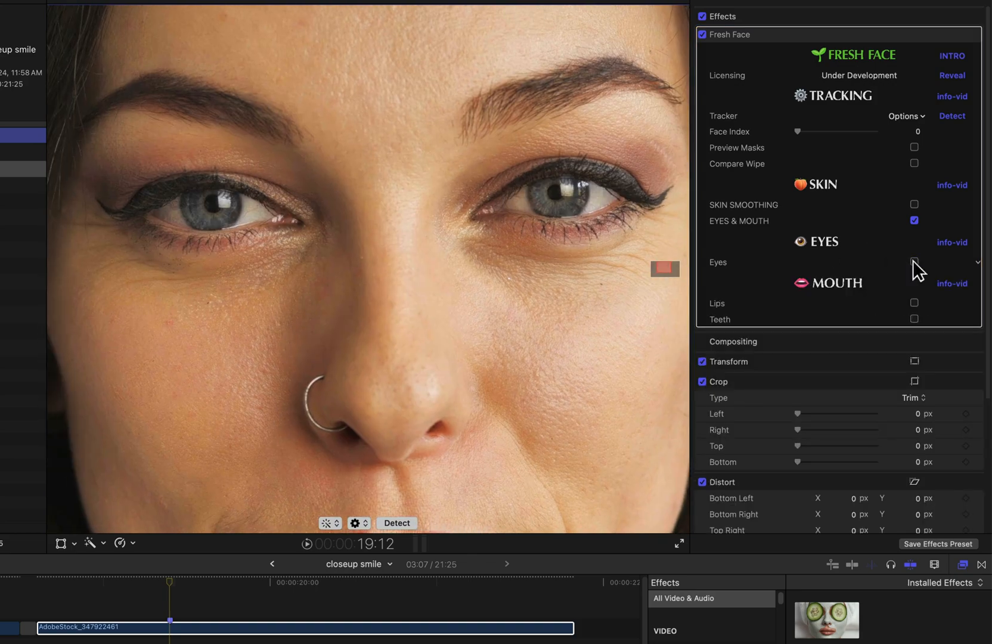
left_click(914, 261)
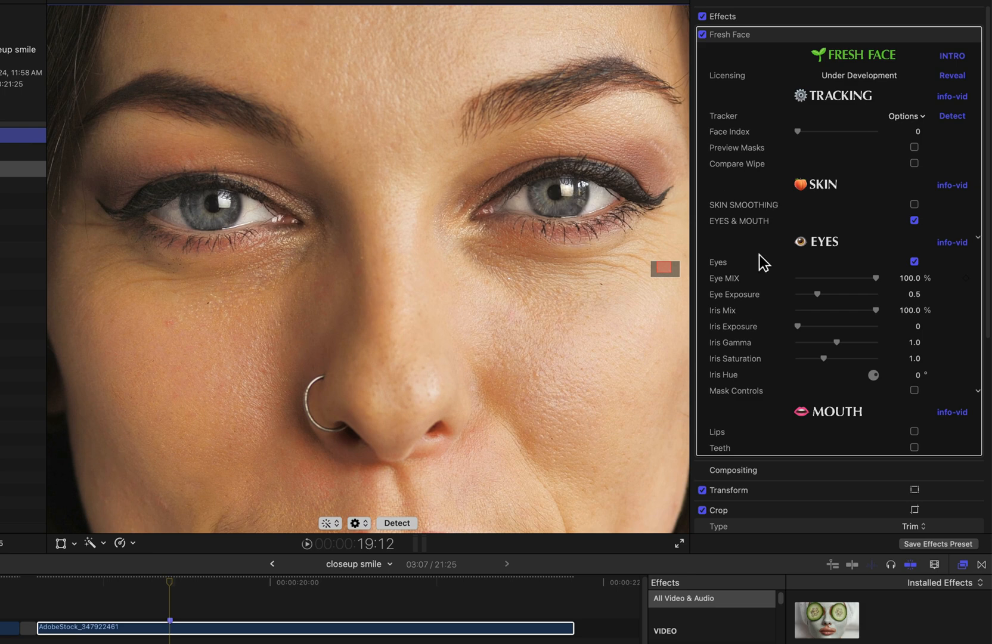
mouse_move(792, 246)
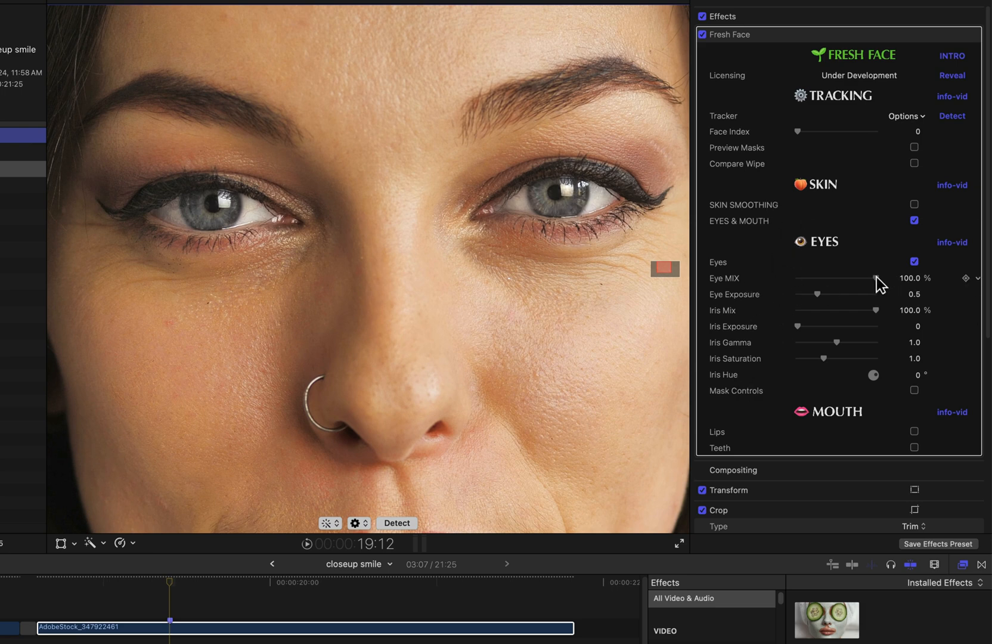
Step: Compare Eye Mix at 0 and 100%, then settle Eye Exposure at 0.67
left_click_drag(877, 278, 799, 278)
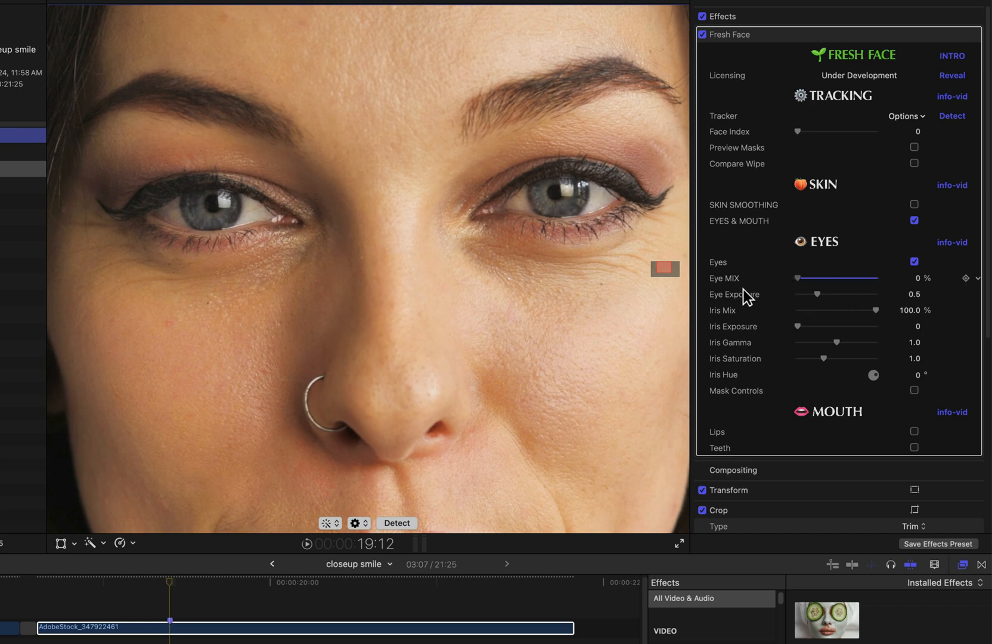
left_click_drag(823, 278, 876, 278)
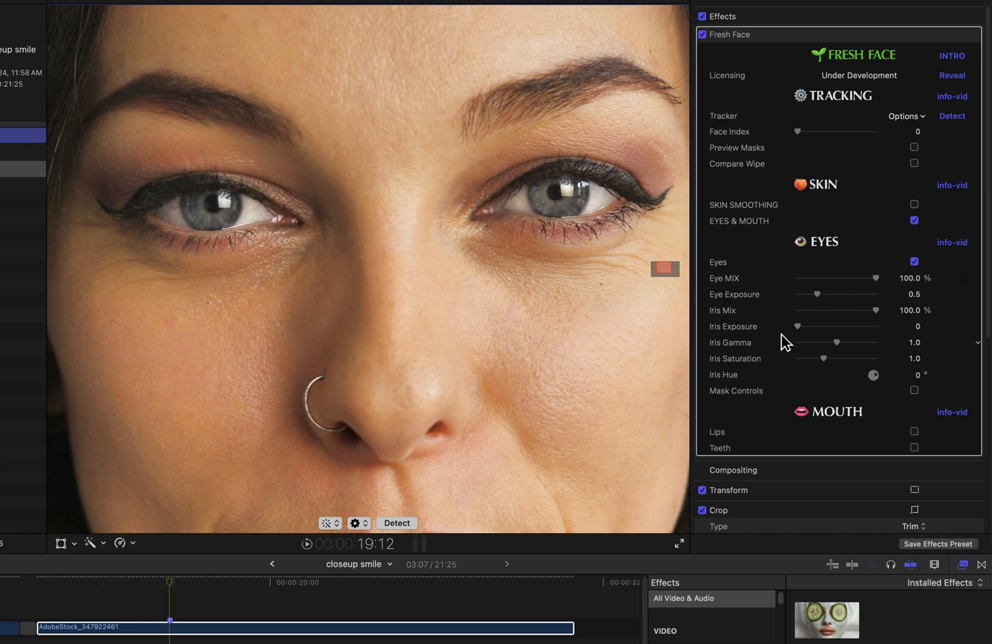
left_click_drag(835, 294, 807, 294)
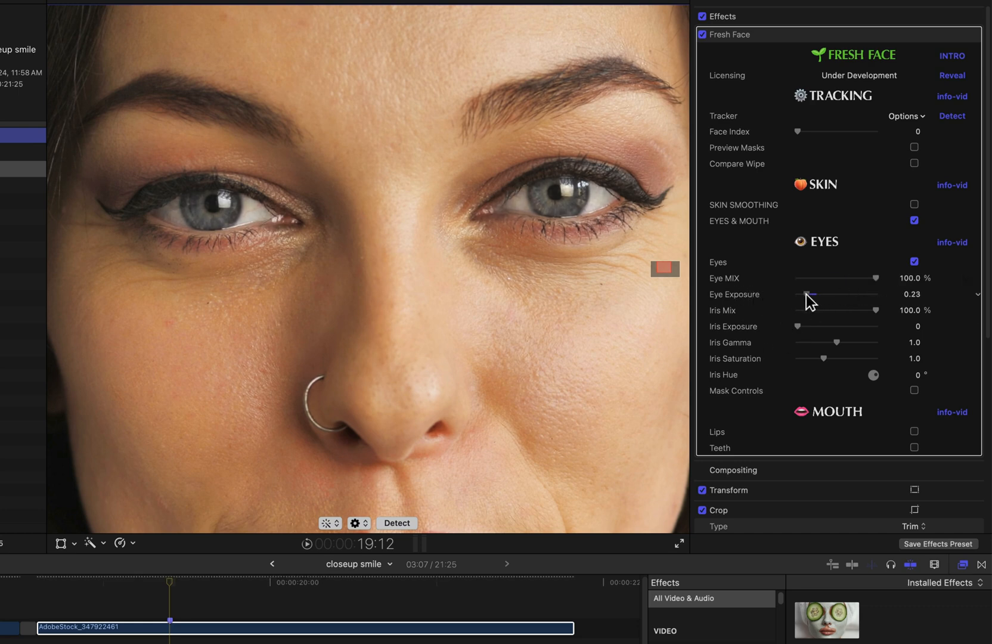
left_click_drag(804, 294, 819, 294)
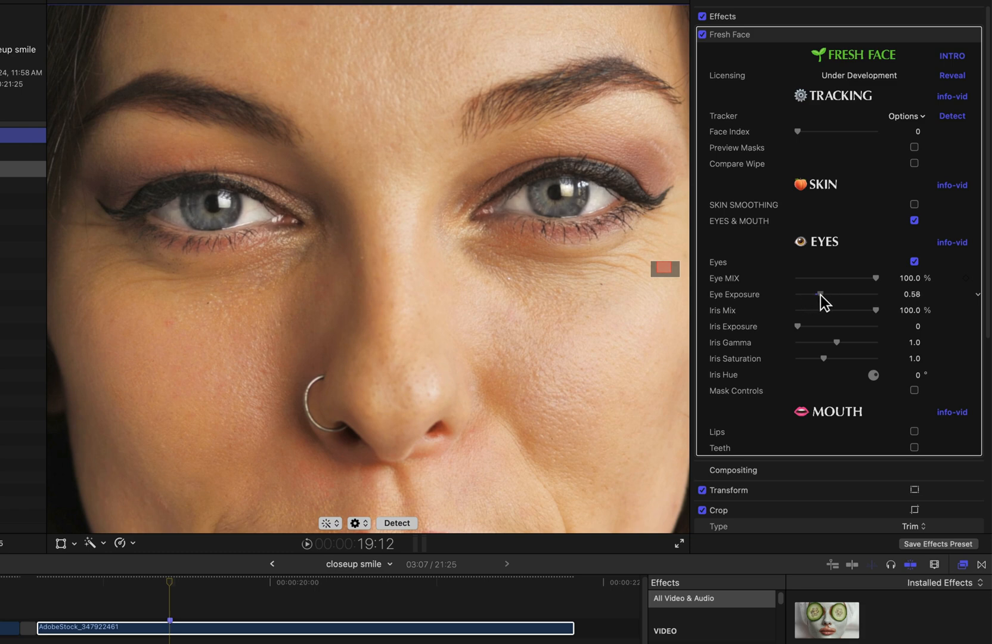
left_click_drag(818, 295, 822, 294)
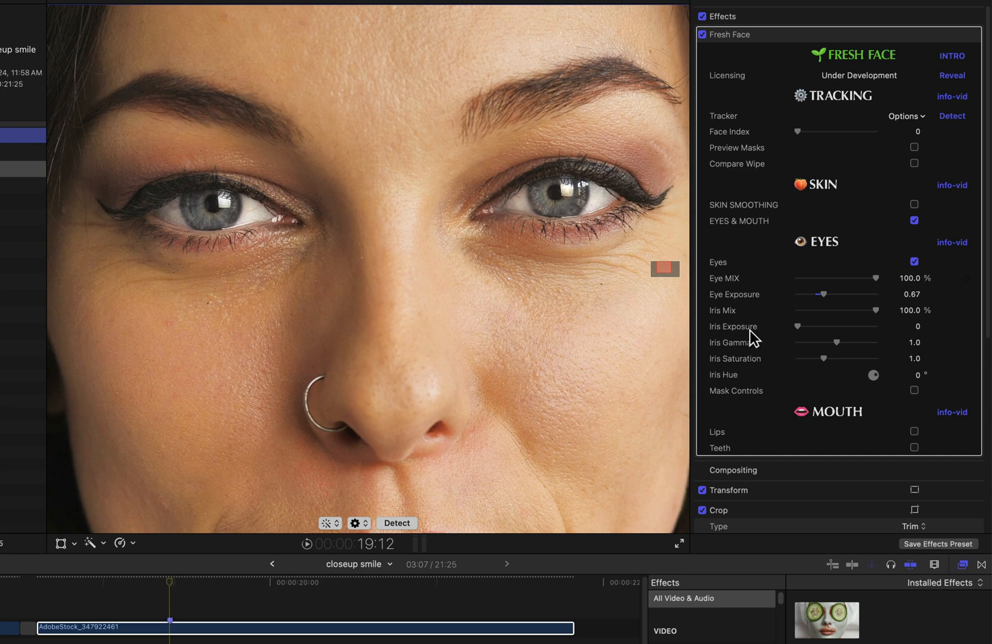
Step: Set Iris Exposure to 1.27 and lower Iris Gamma to 0.67
left_click_drag(798, 326, 809, 326)
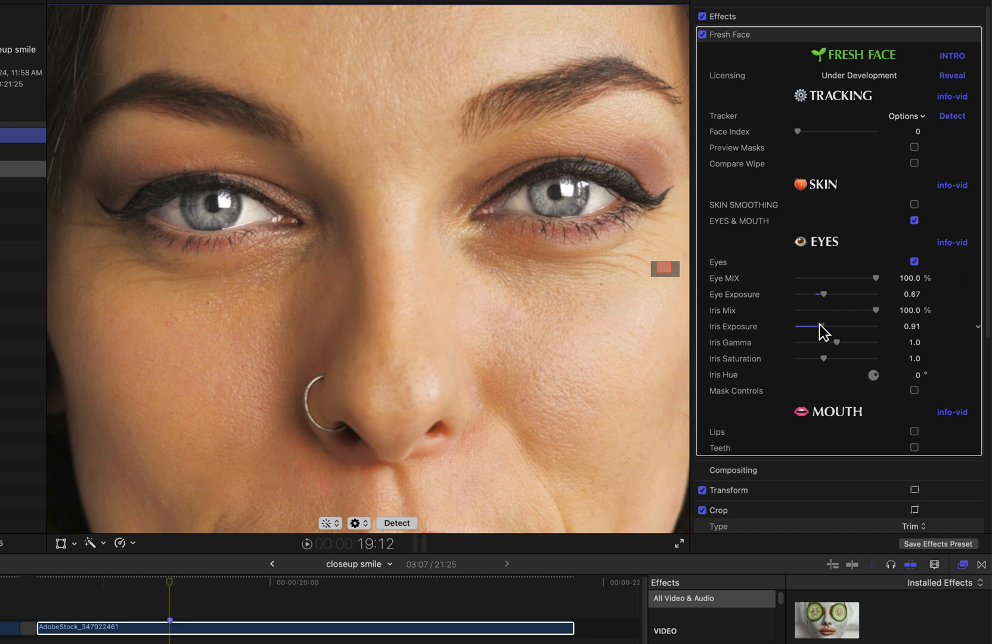
left_click_drag(810, 325, 821, 326)
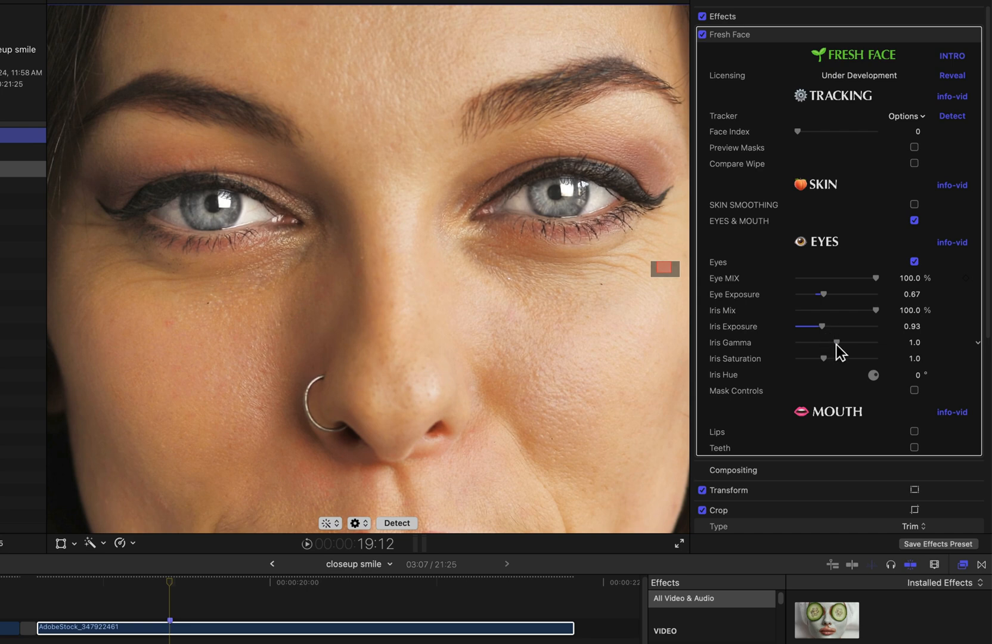
left_click_drag(859, 346, 827, 346)
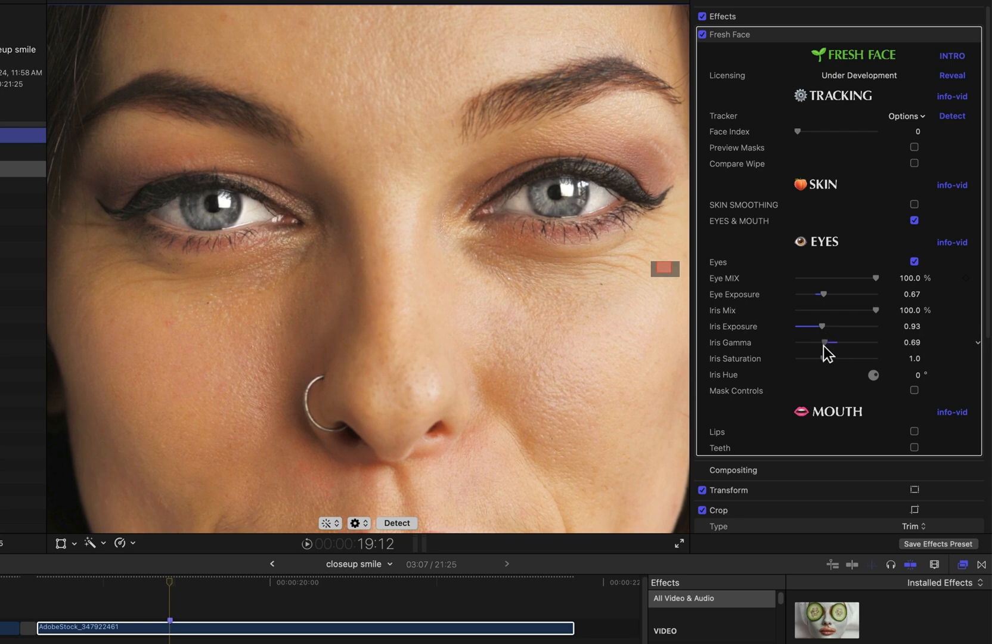
left_click_drag(821, 326, 829, 327)
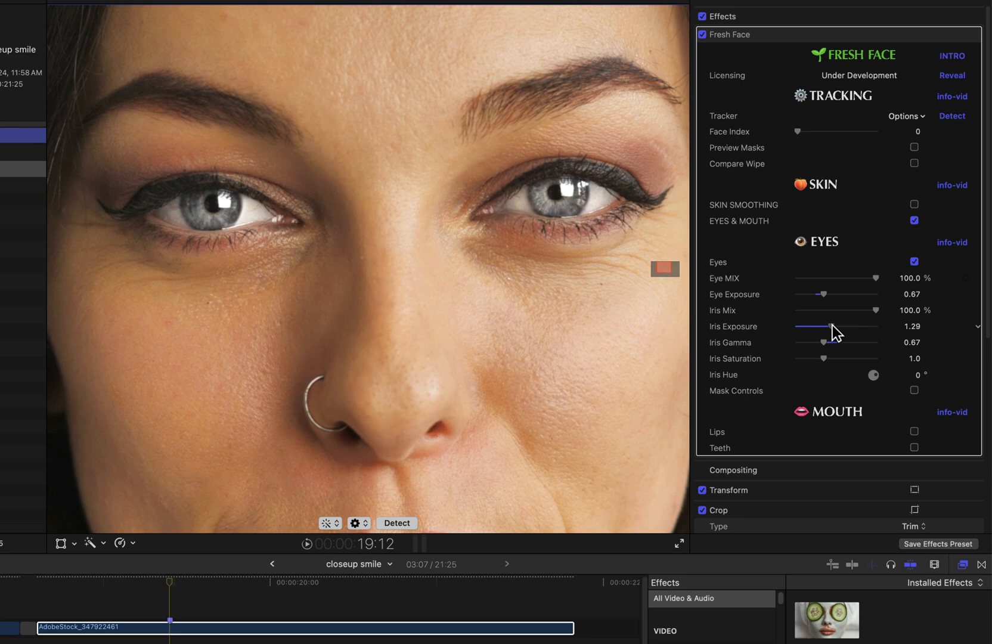
left_click_drag(829, 328, 828, 328)
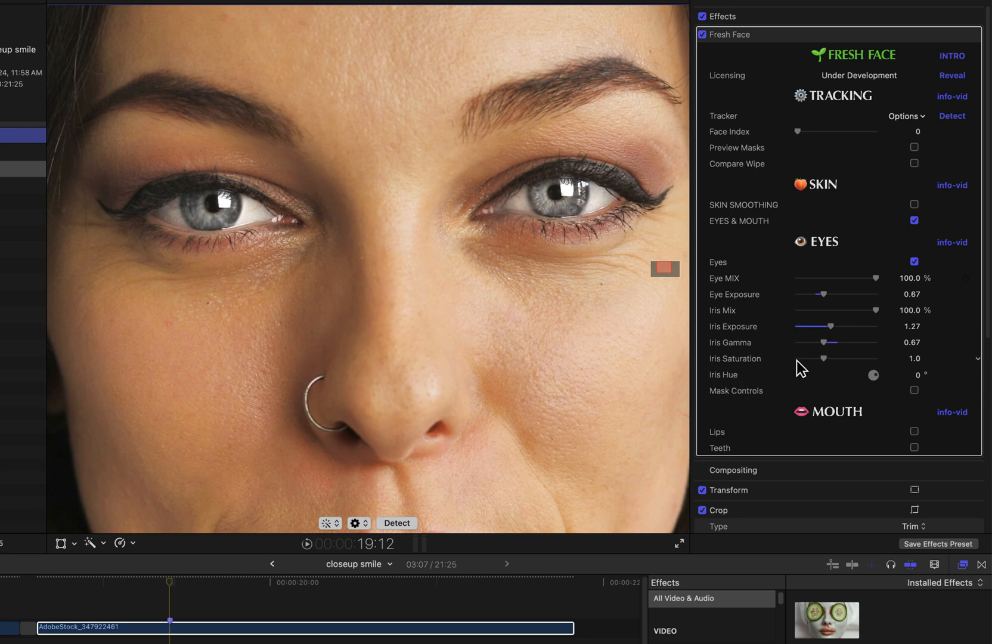
Step: Set Iris Saturation to 1.74 and briefly fade Eye Mix to compare
left_click_drag(825, 358, 876, 374)
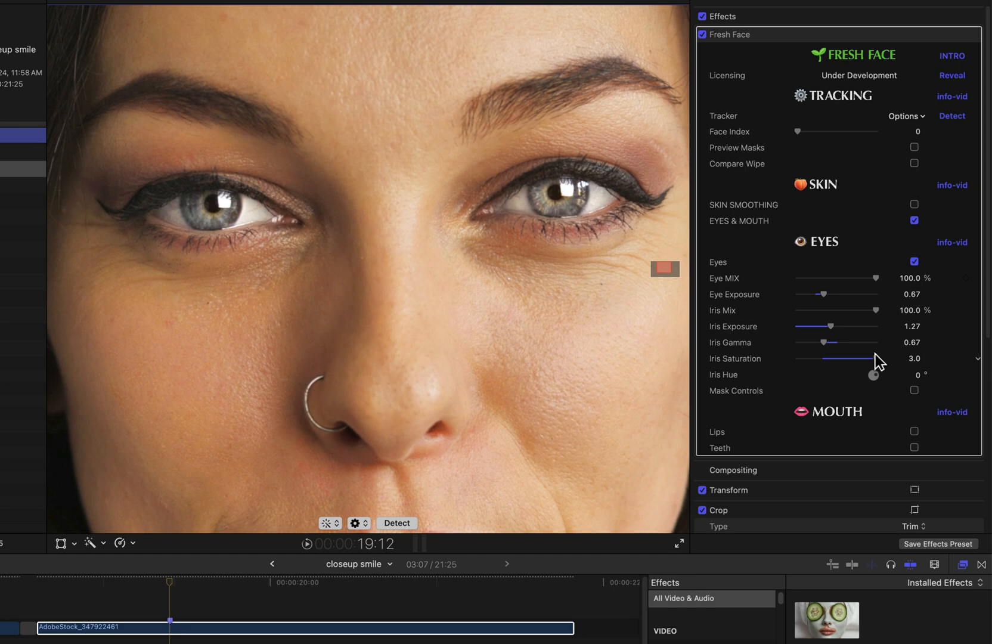
left_click_drag(889, 359, 841, 359)
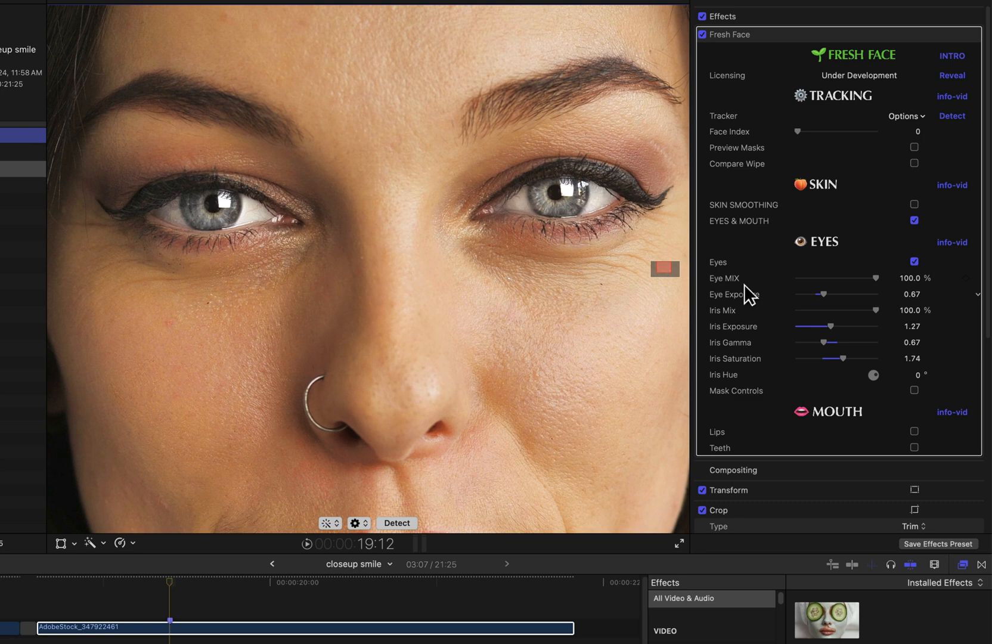
mouse_move(572, 195)
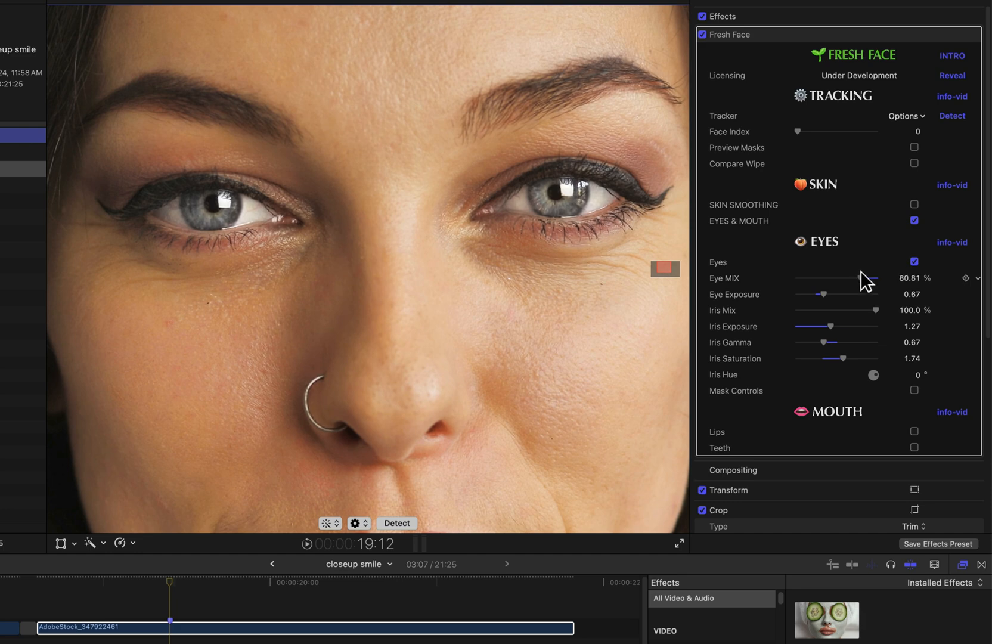
left_click_drag(855, 278, 880, 279)
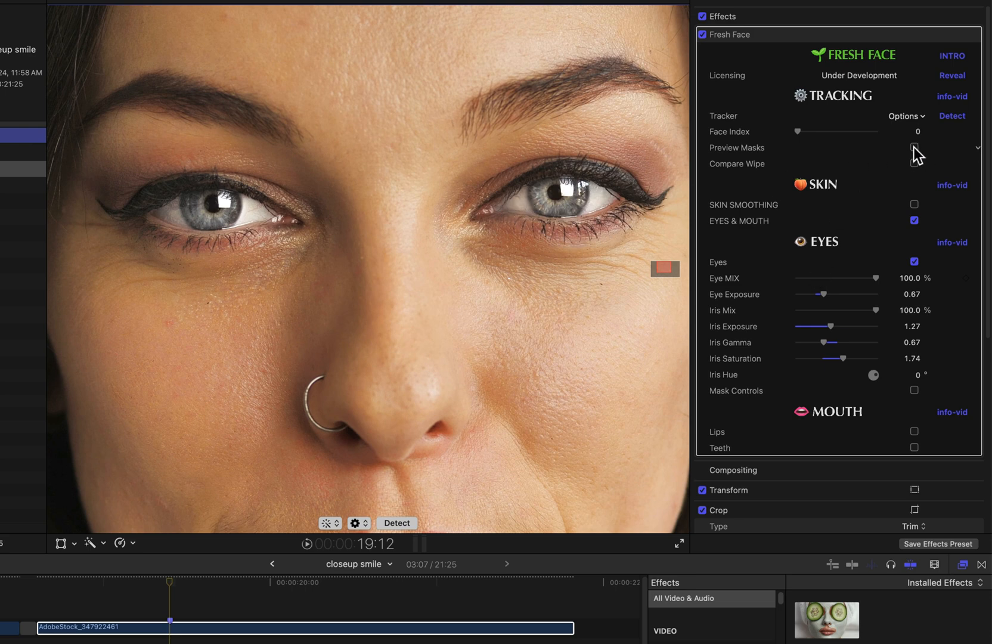
Step: Turn on Preview Masks in the Fresh Face Tracking section
left_click(914, 147)
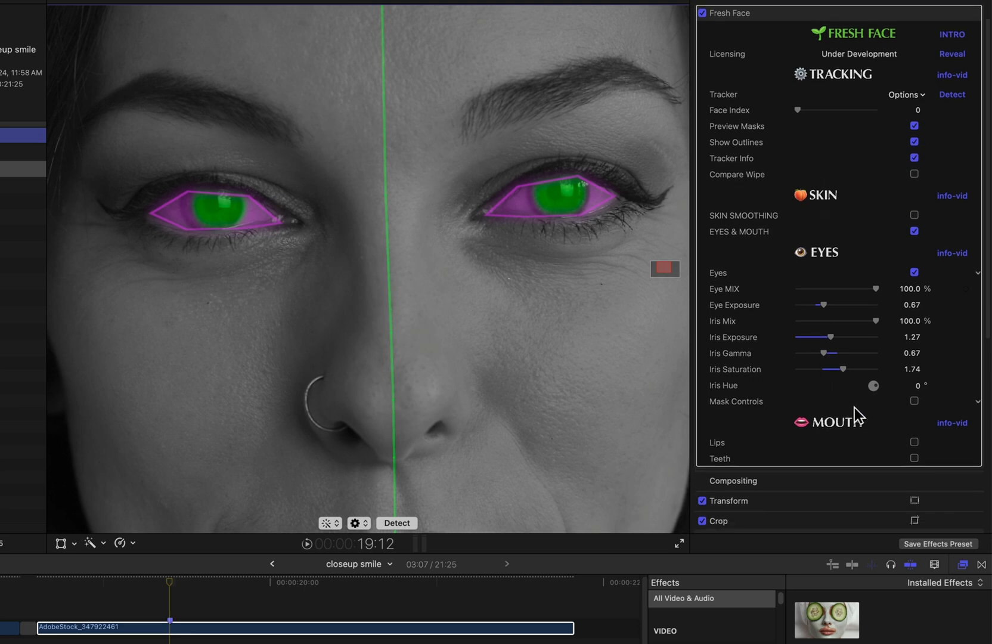
mouse_move(837, 409)
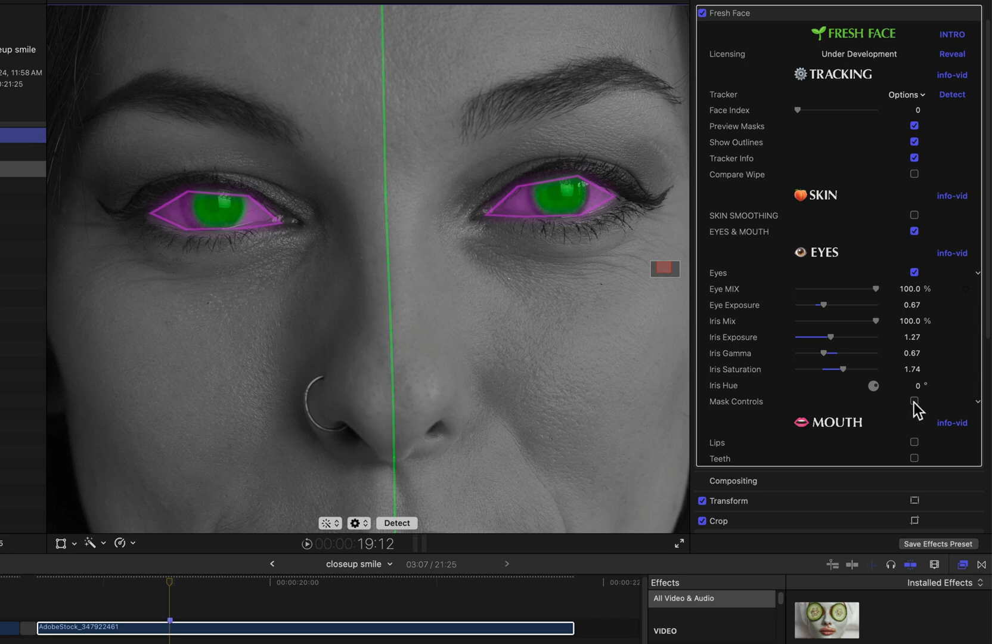
left_click(918, 402)
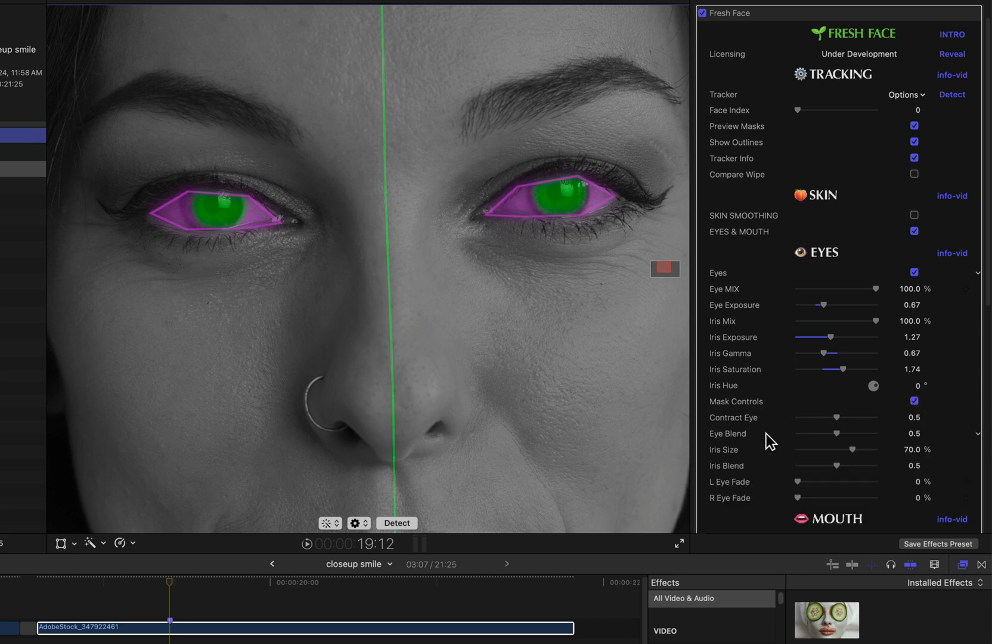
scroll("down", 3)
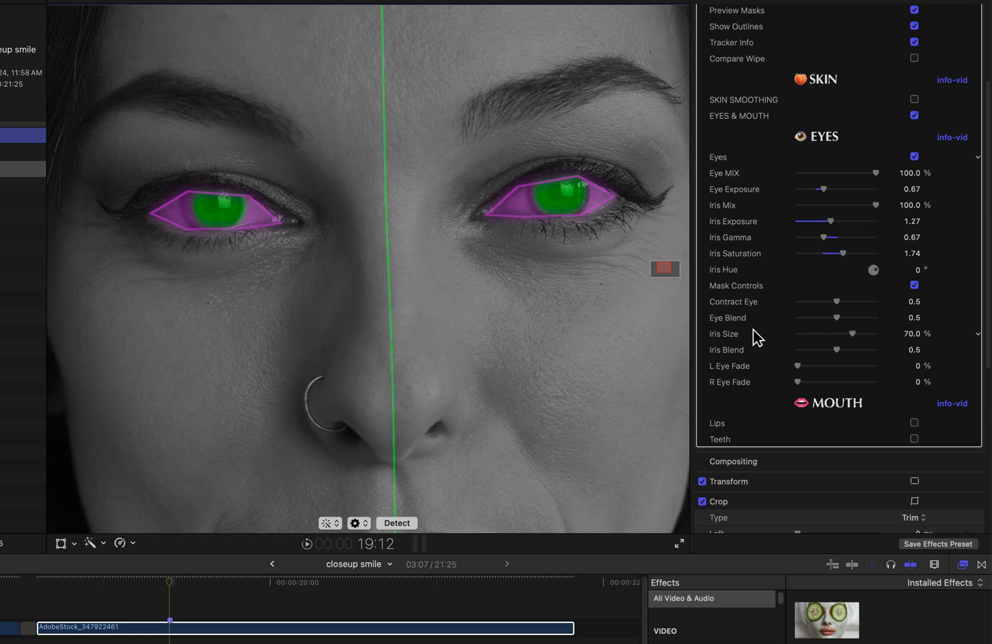
mouse_move(591, 207)
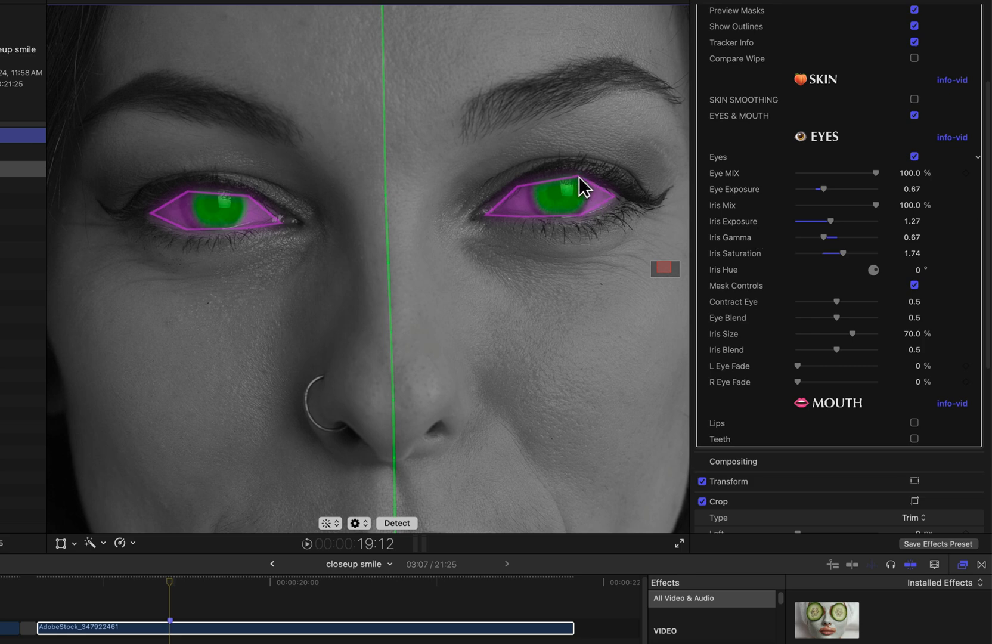
mouse_move(566, 237)
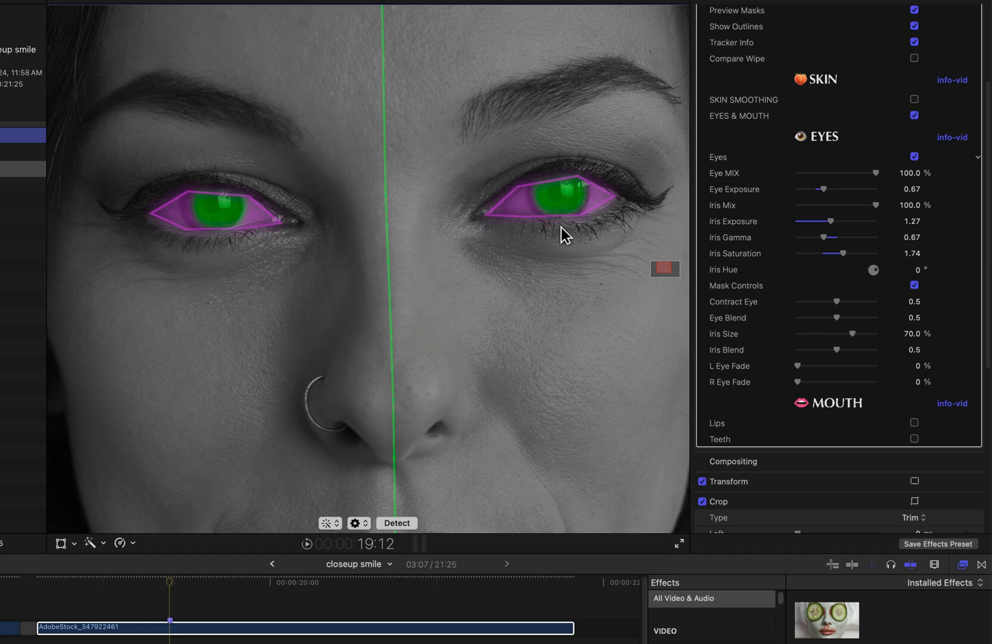
mouse_move(586, 187)
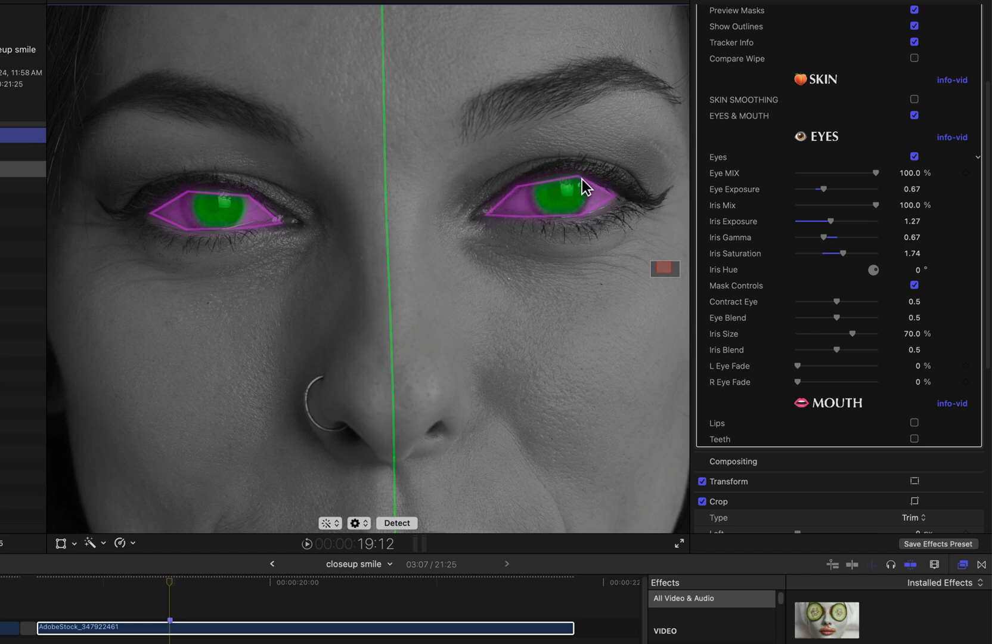
mouse_move(524, 227)
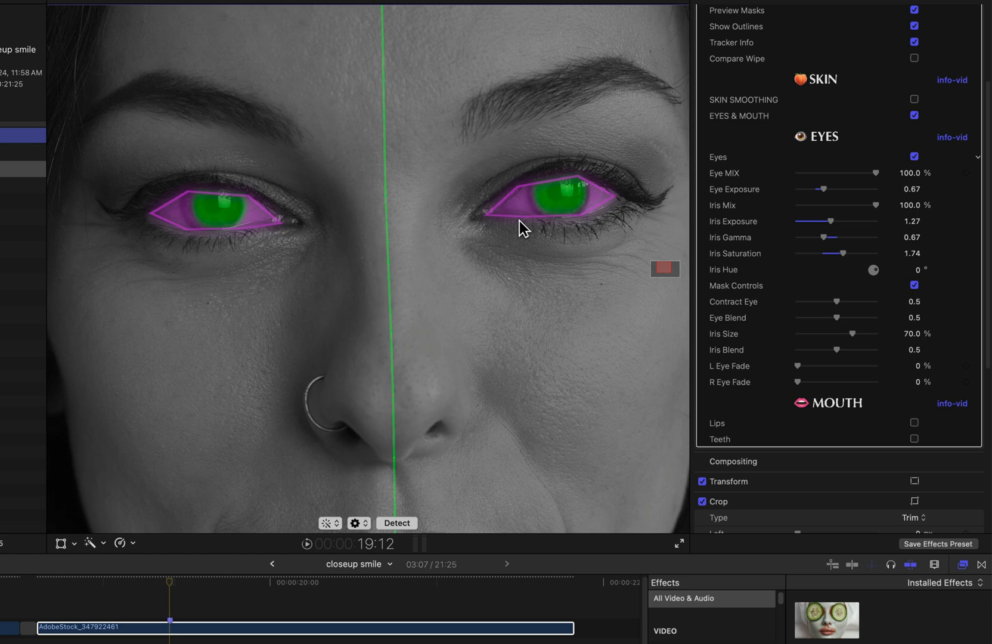
mouse_move(793, 250)
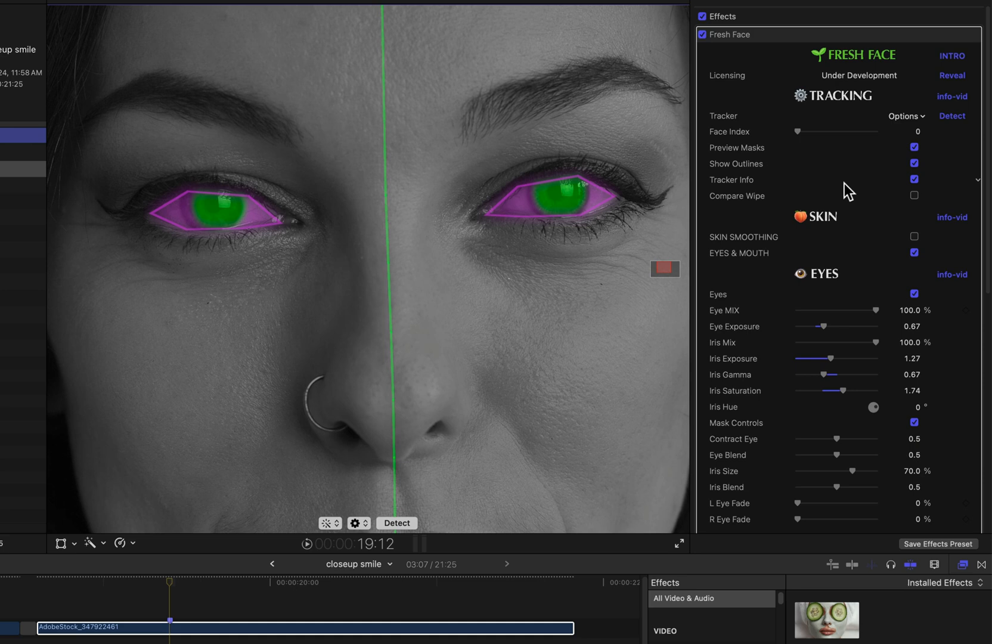
Step: Uncheck Show Outlines so the eye masks show as soft fills without borders
left_click(915, 163)
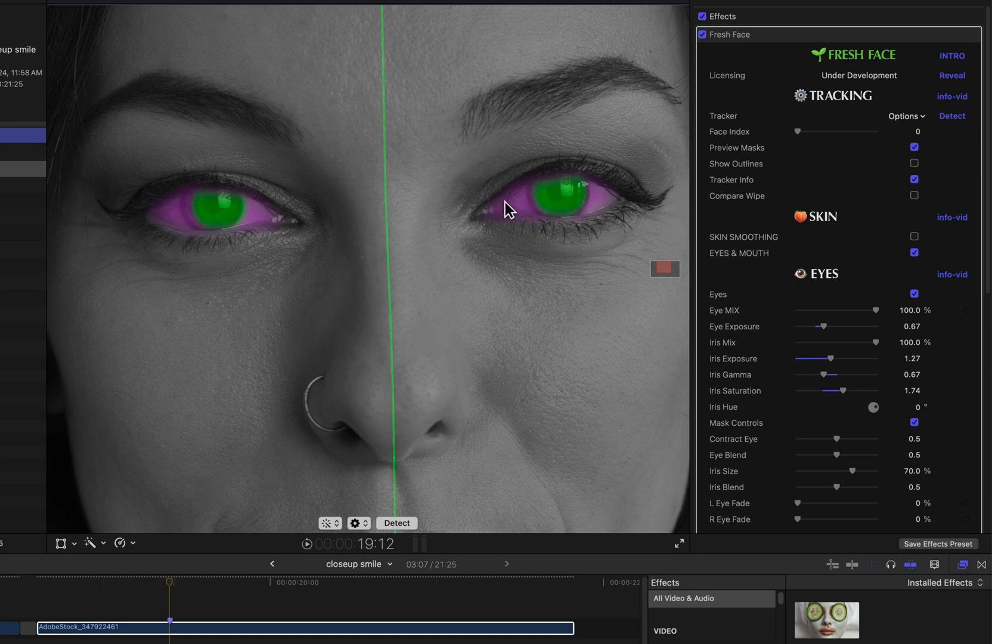
mouse_move(556, 189)
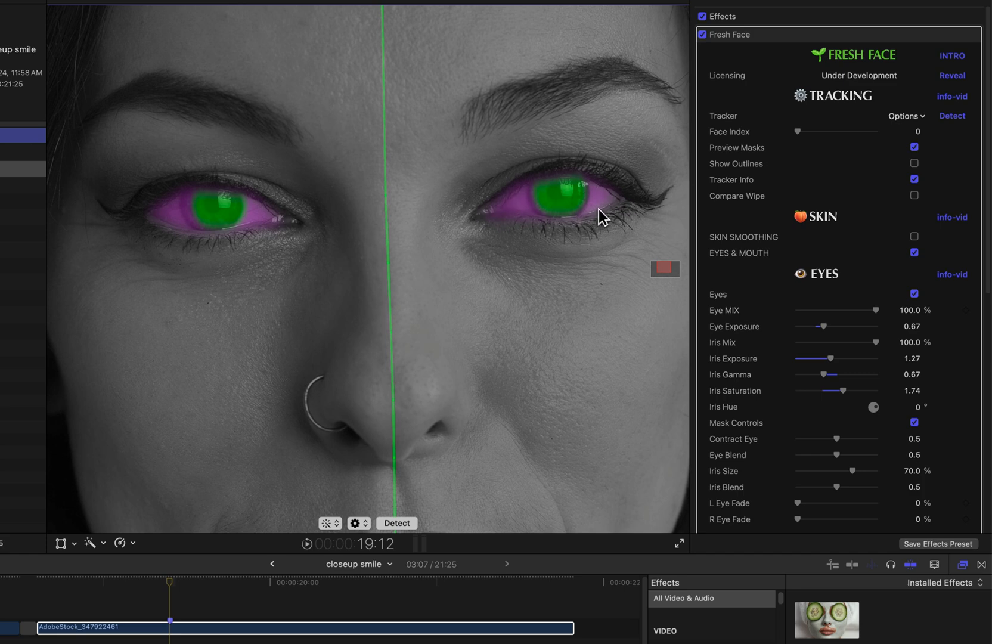
mouse_move(836, 161)
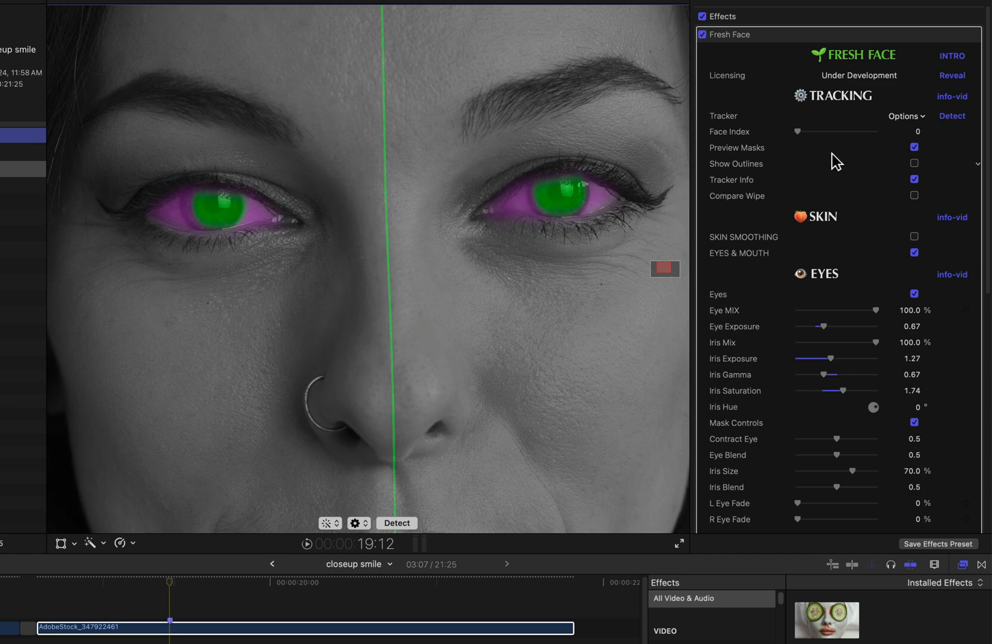
Step: Set Eye Blend and Iris Blend both to 0
scroll("down", 3)
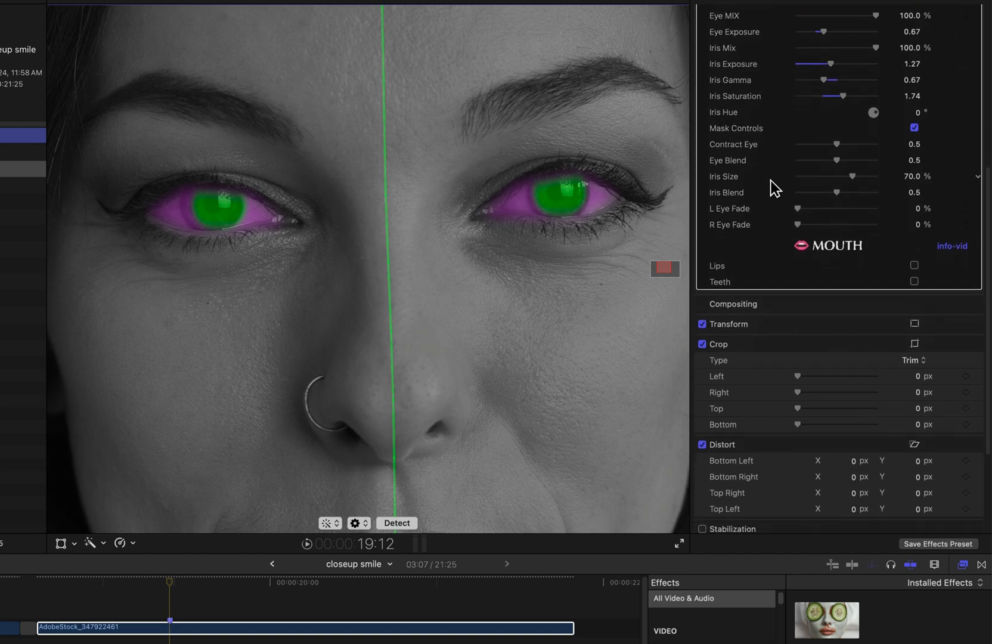
left_click_drag(836, 159, 799, 160)
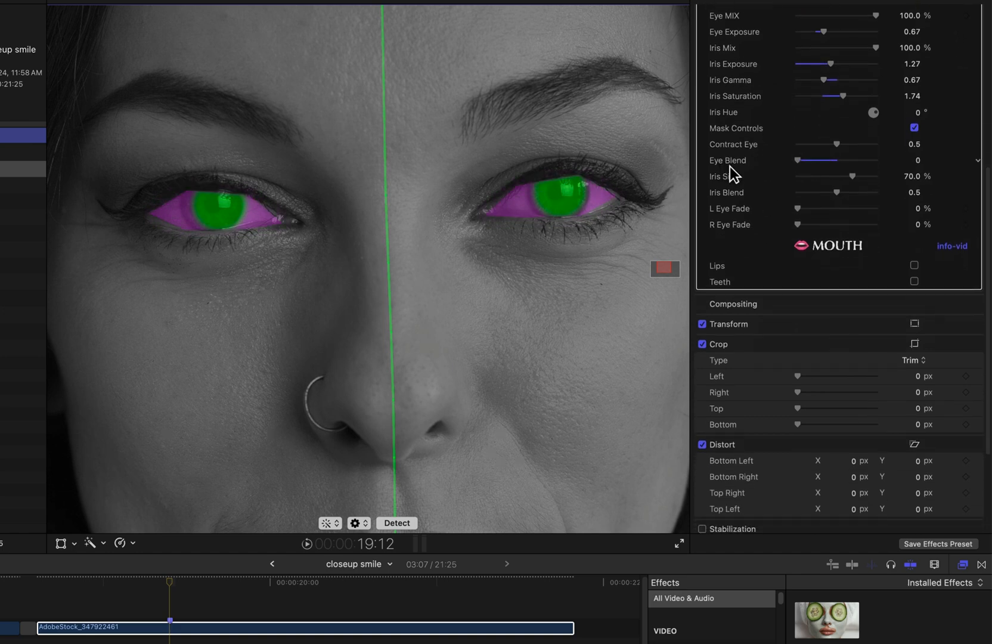
mouse_move(820, 198)
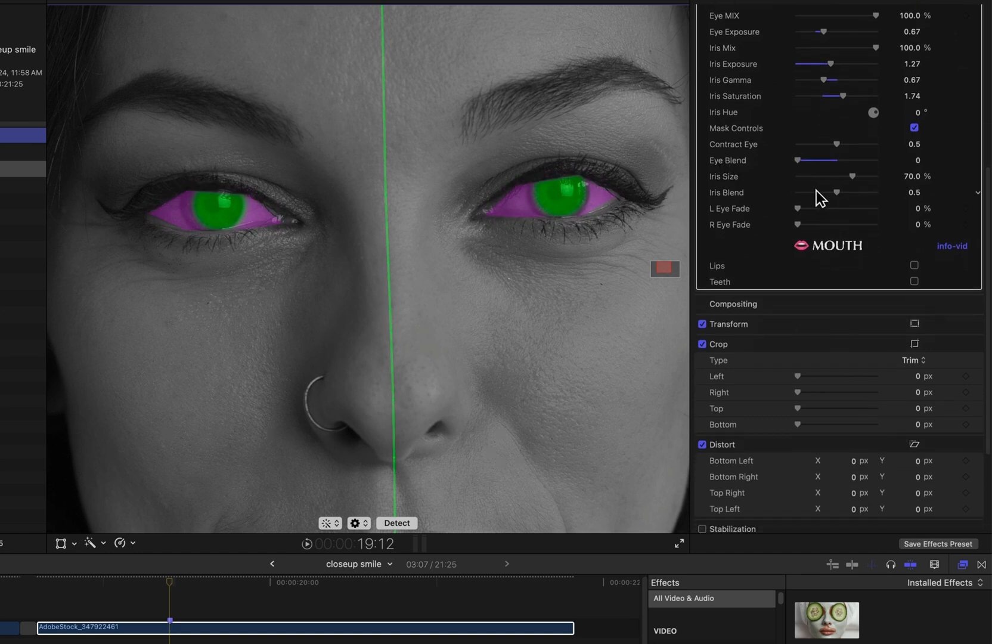
left_click_drag(838, 193, 816, 193)
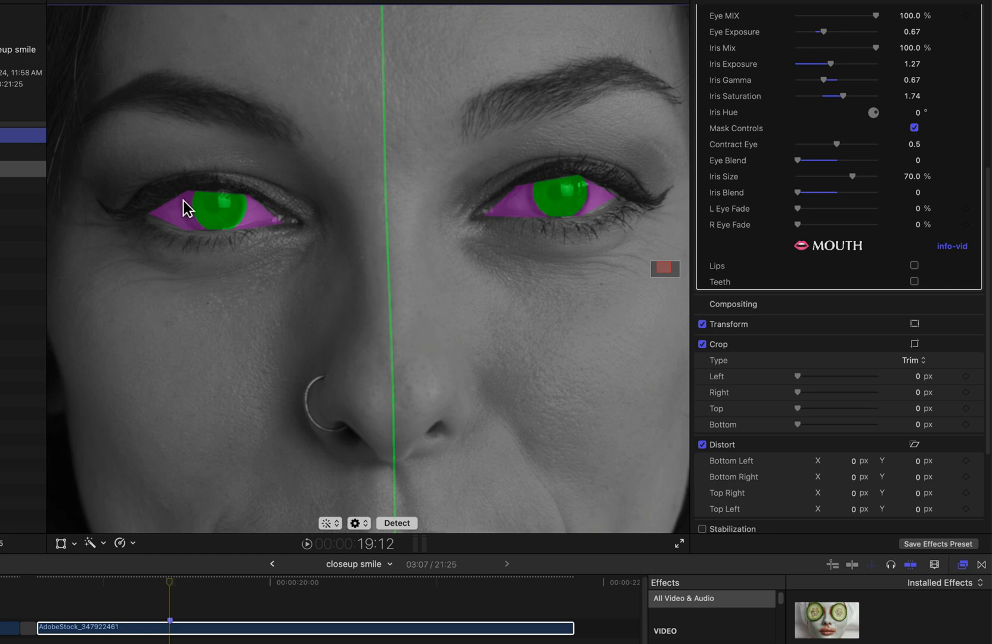
mouse_move(758, 101)
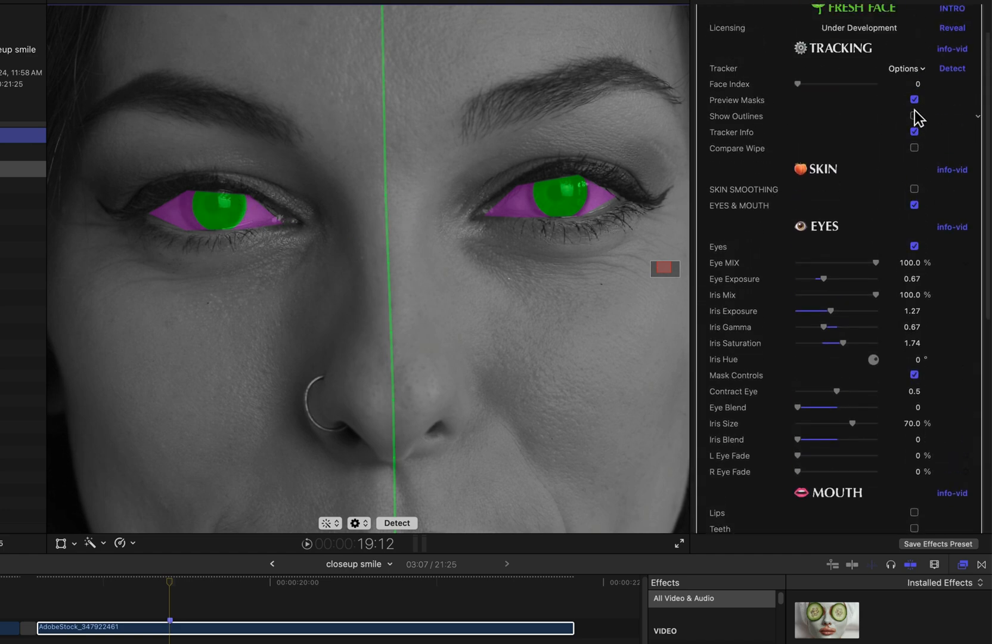
Step: Toggle the mask preview, skim to a later frame, and retune Contract Eye to 0.5
left_click(914, 99)
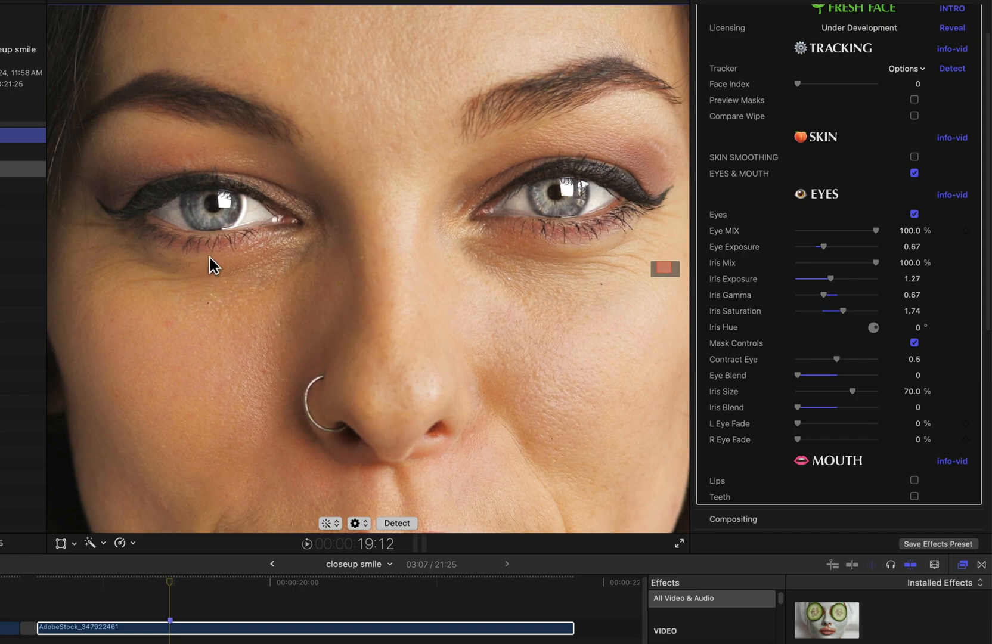
mouse_move(179, 587)
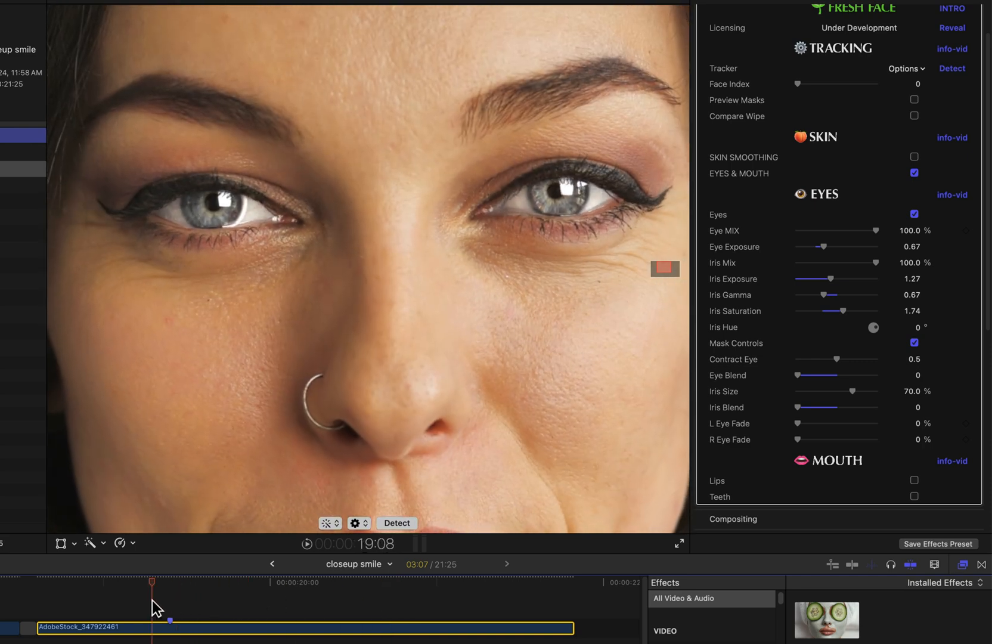
left_click_drag(168, 598, 285, 582)
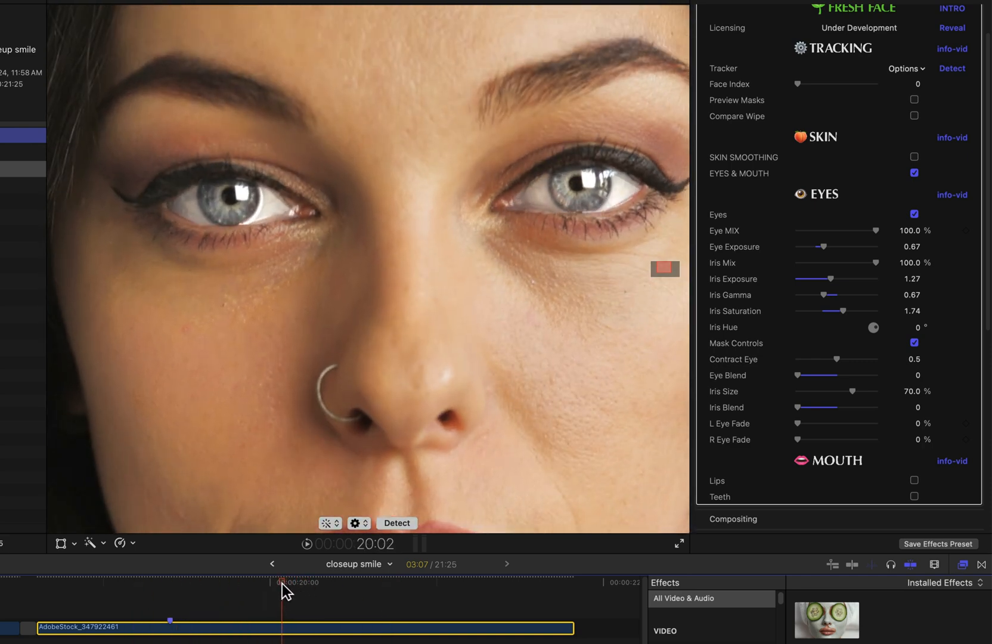
mouse_move(787, 345)
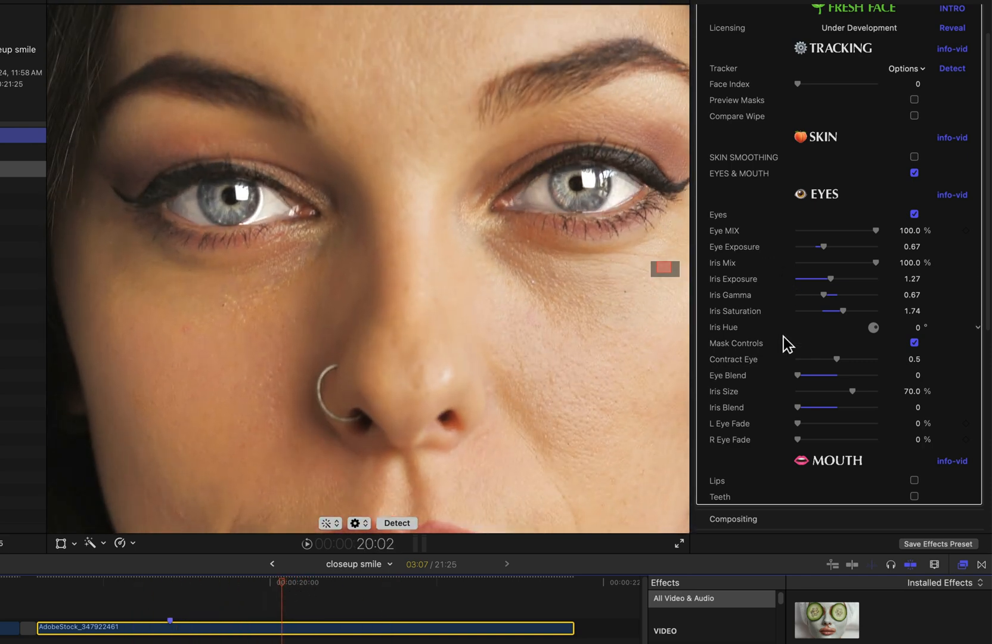
left_click_drag(845, 360, 798, 360)
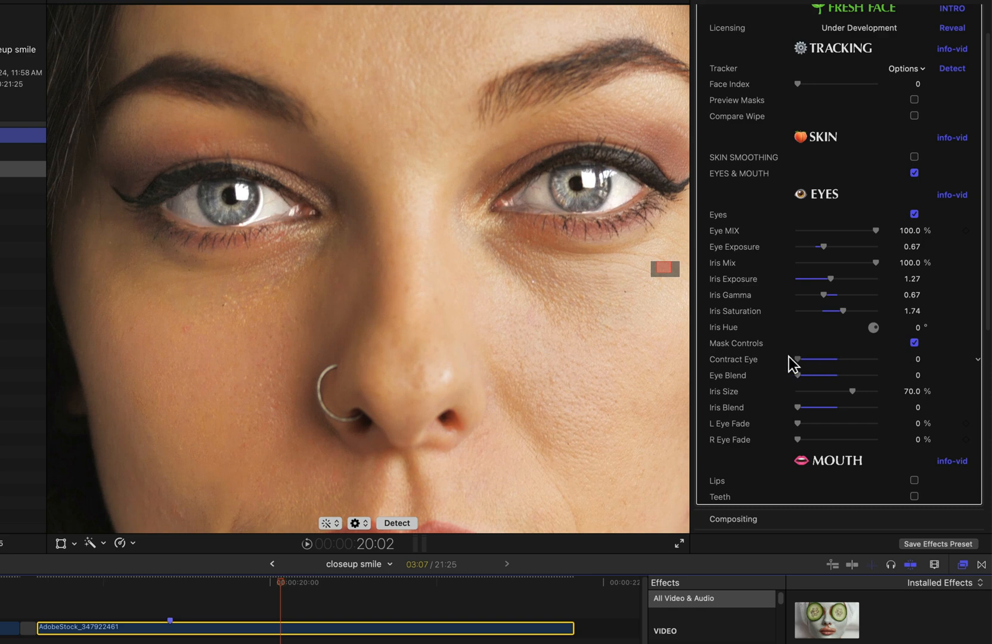
left_click_drag(799, 359, 823, 359)
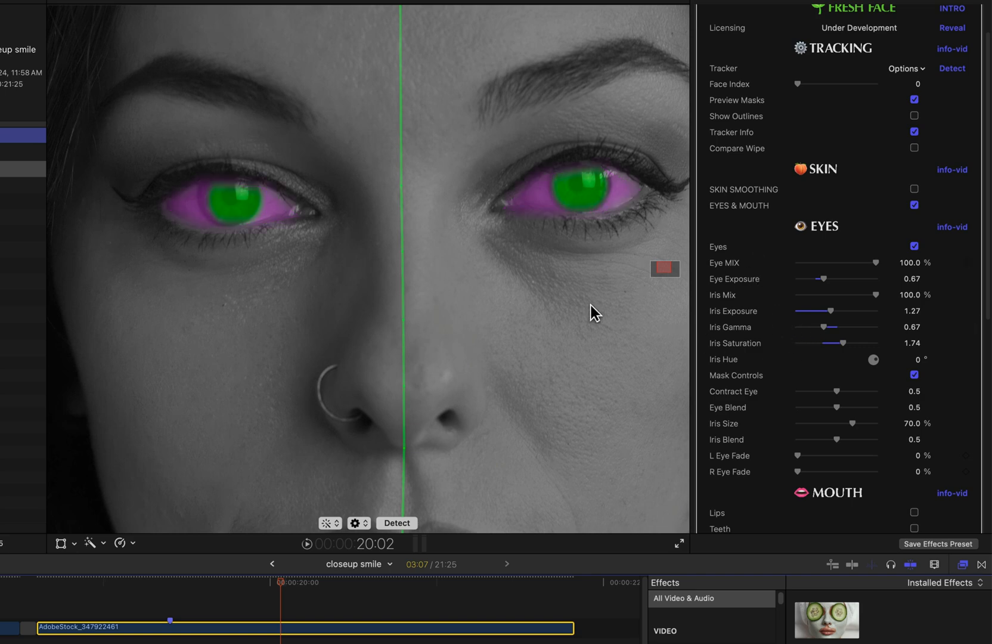
mouse_move(768, 308)
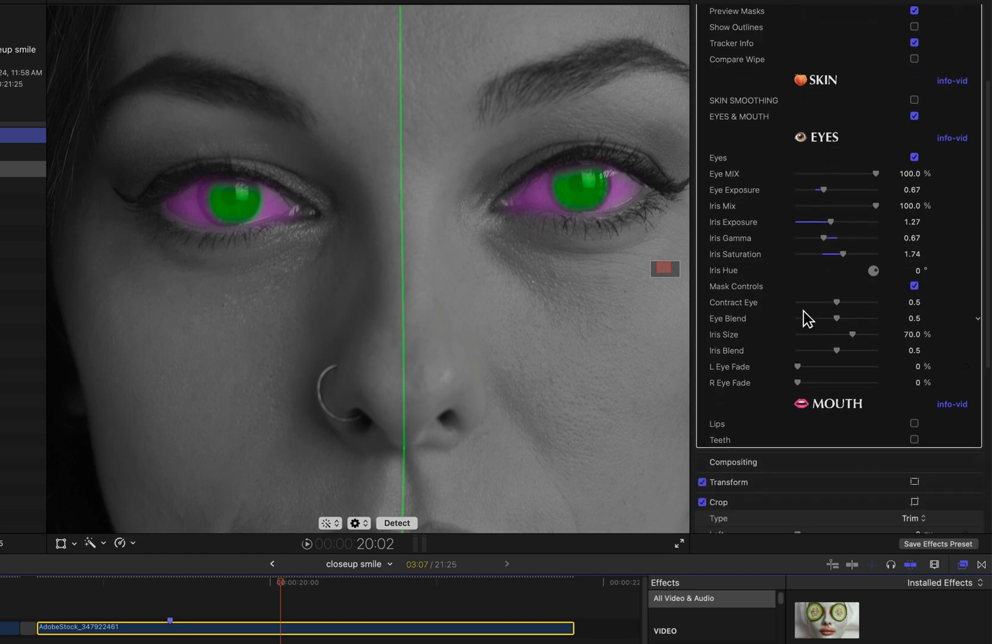
mouse_move(795, 340)
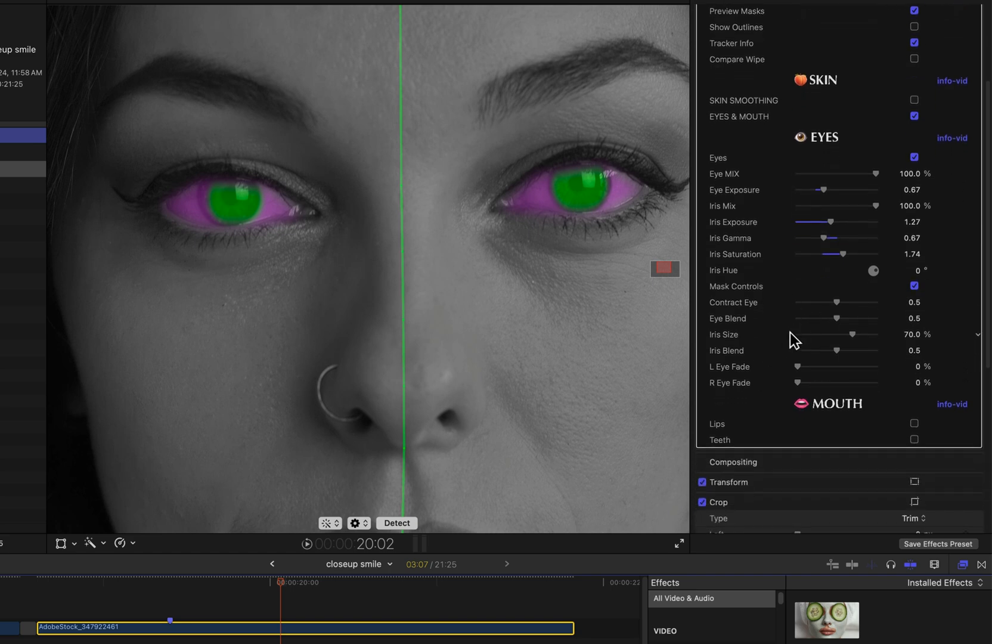
scroll("down", 3)
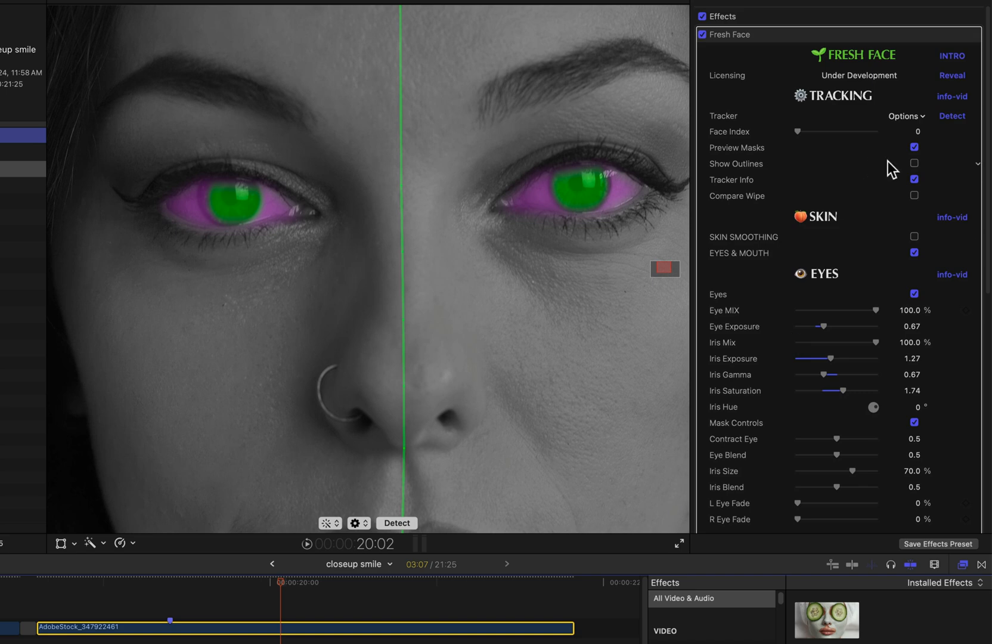
mouse_move(922, 169)
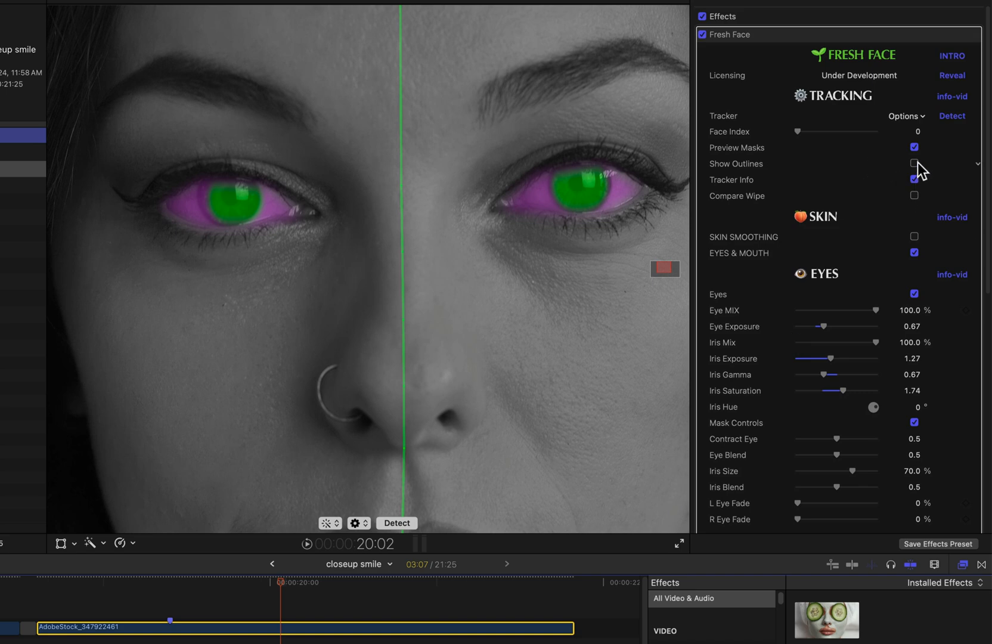
Step: Uncheck Preview Masks and adjust the Eye Mix slider until it settles near 46%
left_click(913, 147)
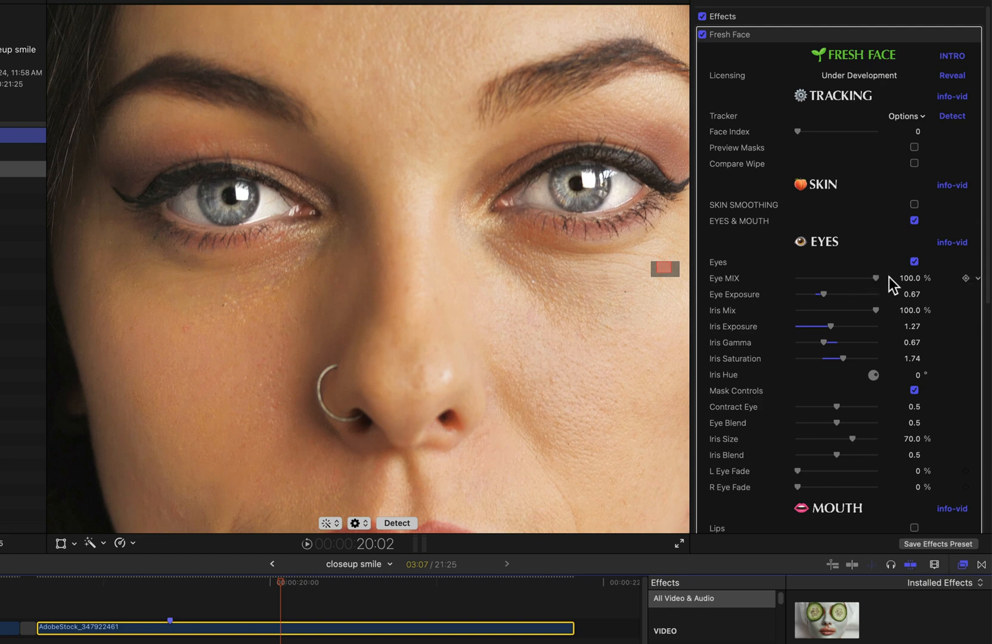
left_click_drag(877, 278, 858, 278)
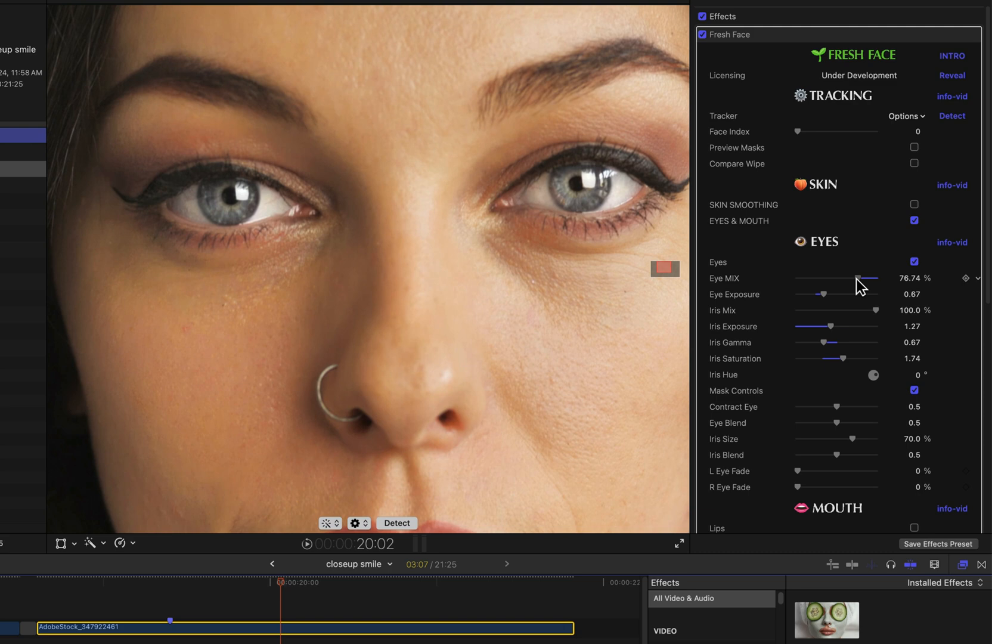
left_click_drag(858, 277, 867, 278)
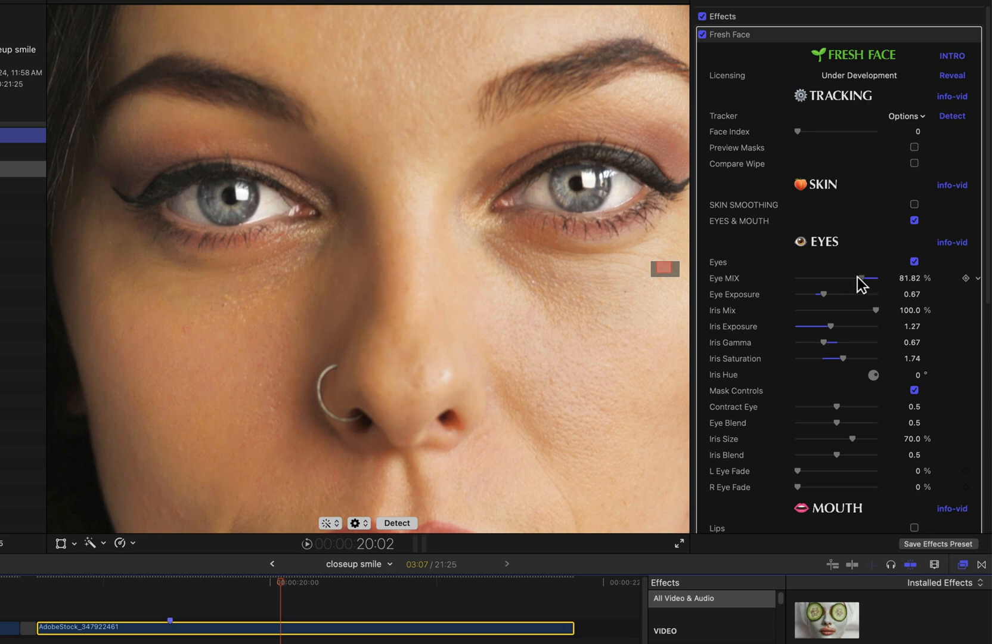
left_click_drag(876, 279, 848, 279)
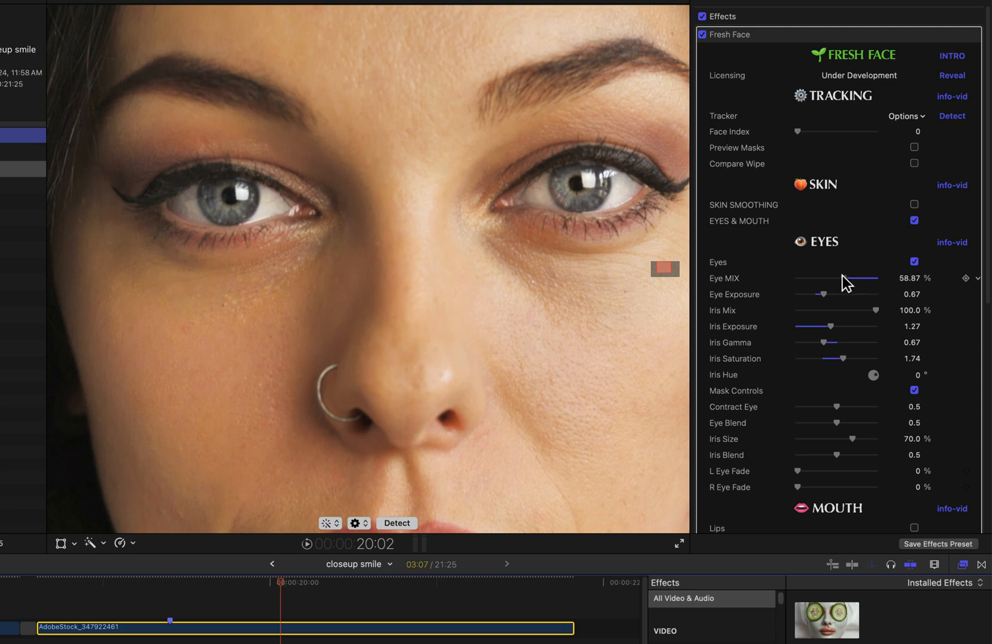
left_click_drag(829, 278, 838, 278)
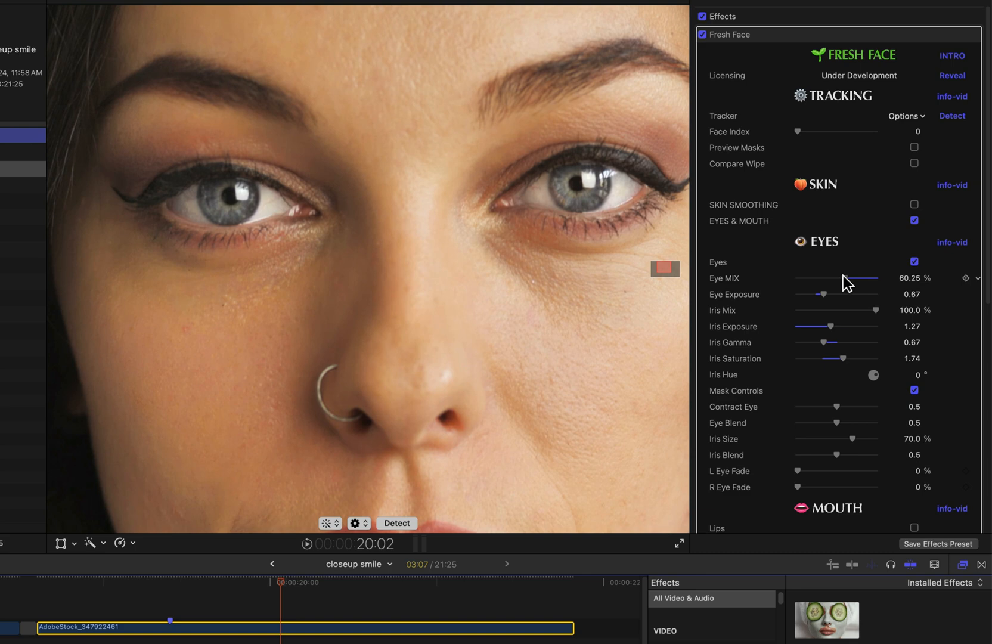
left_click_drag(853, 279, 836, 279)
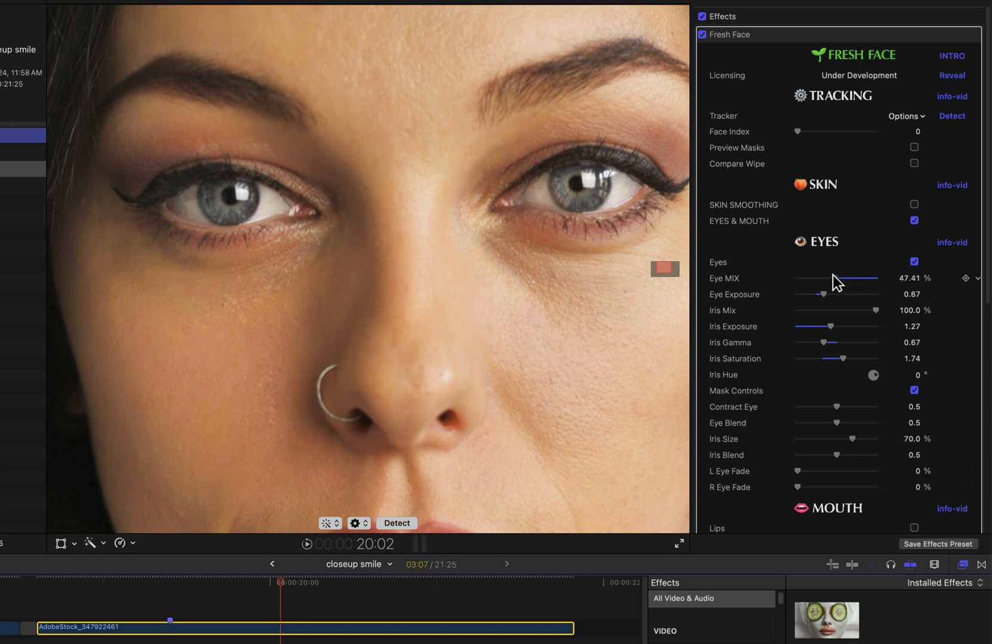
left_click_drag(842, 278, 831, 278)
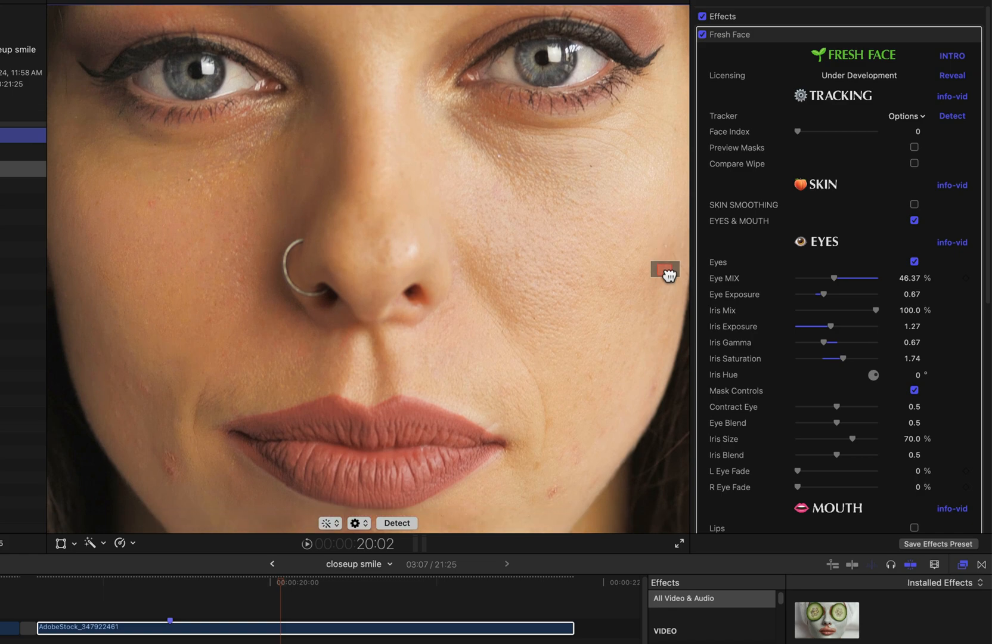
mouse_move(905, 274)
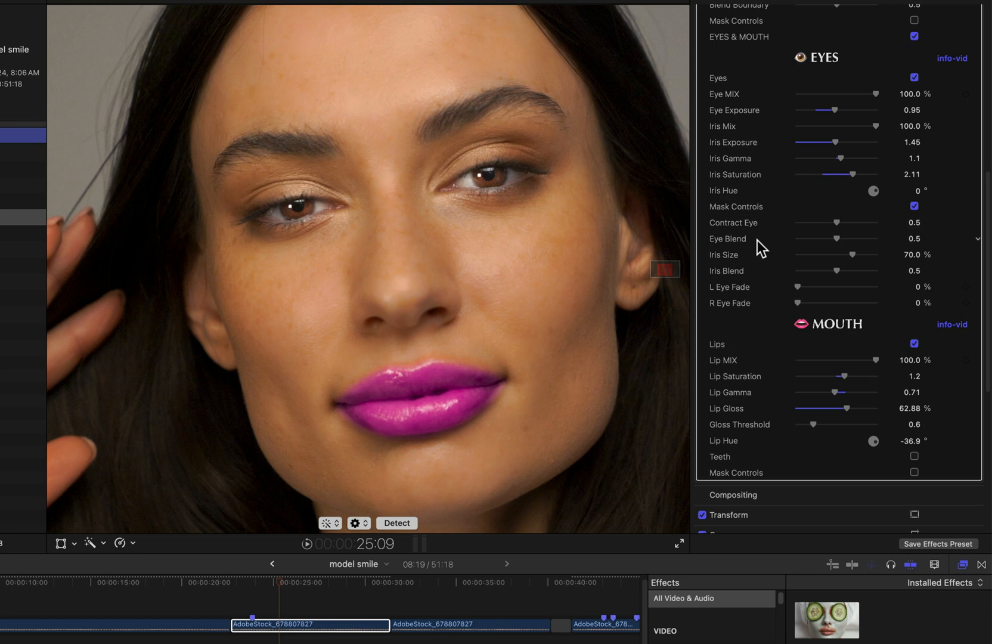
mouse_move(789, 271)
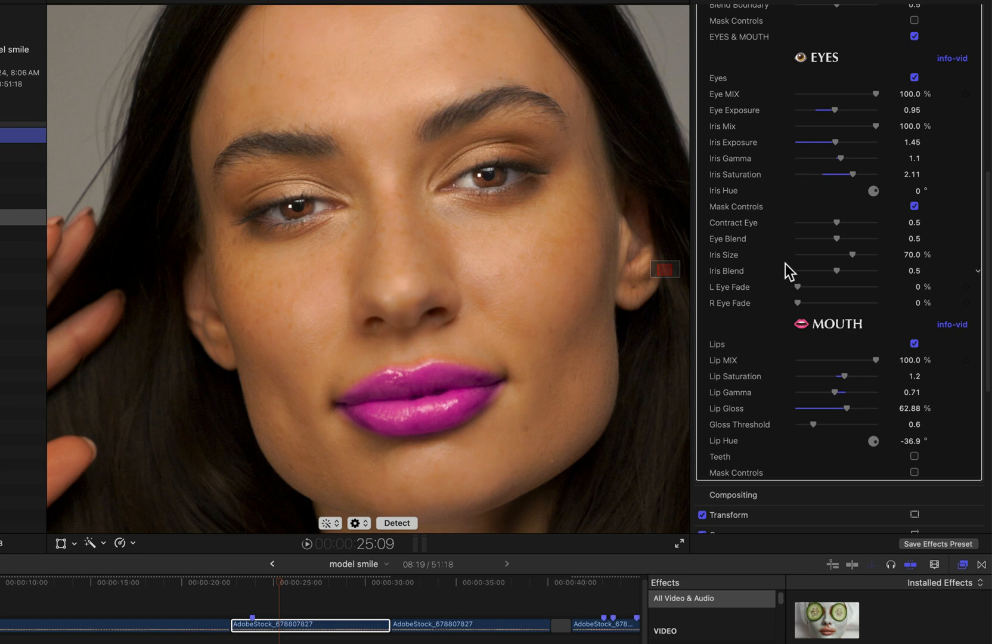
mouse_move(833, 352)
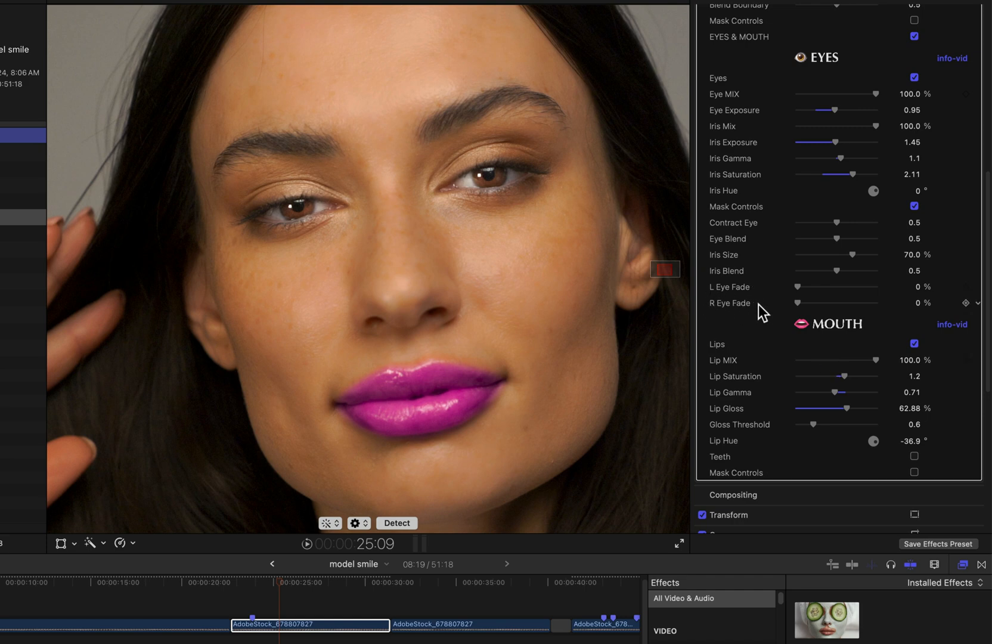
Step: Select the model smile clip and adjust a Fresh Face slider
left_click(303, 582)
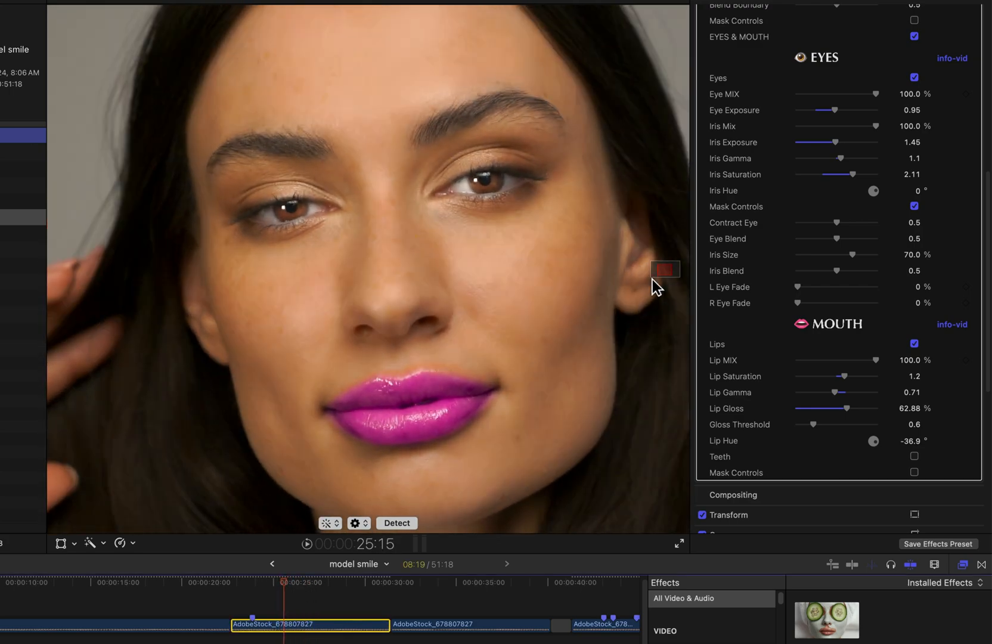
mouse_move(861, 129)
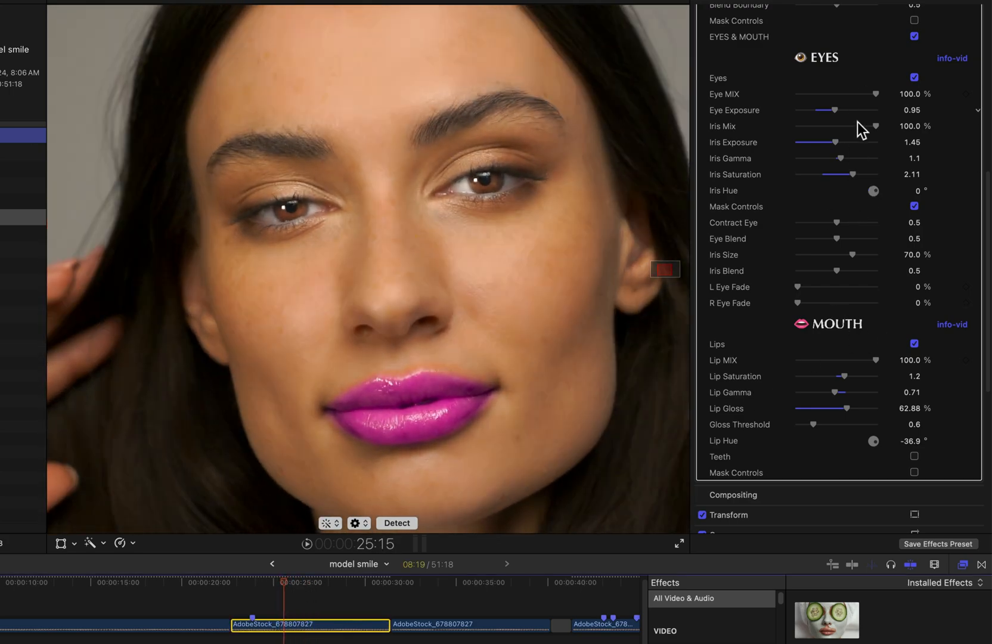
left_click_drag(796, 287, 875, 287)
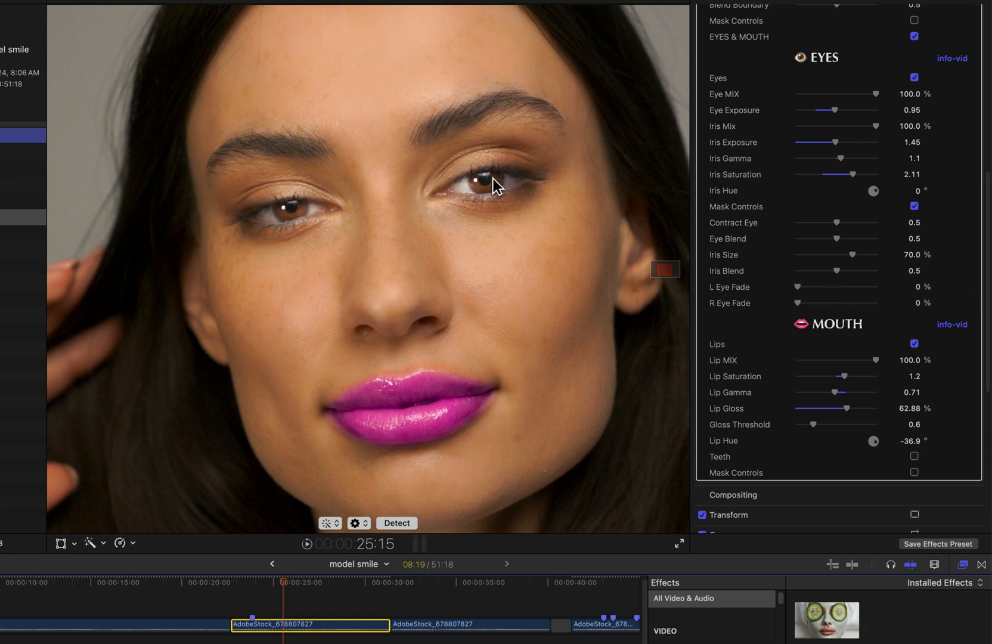
mouse_move(521, 243)
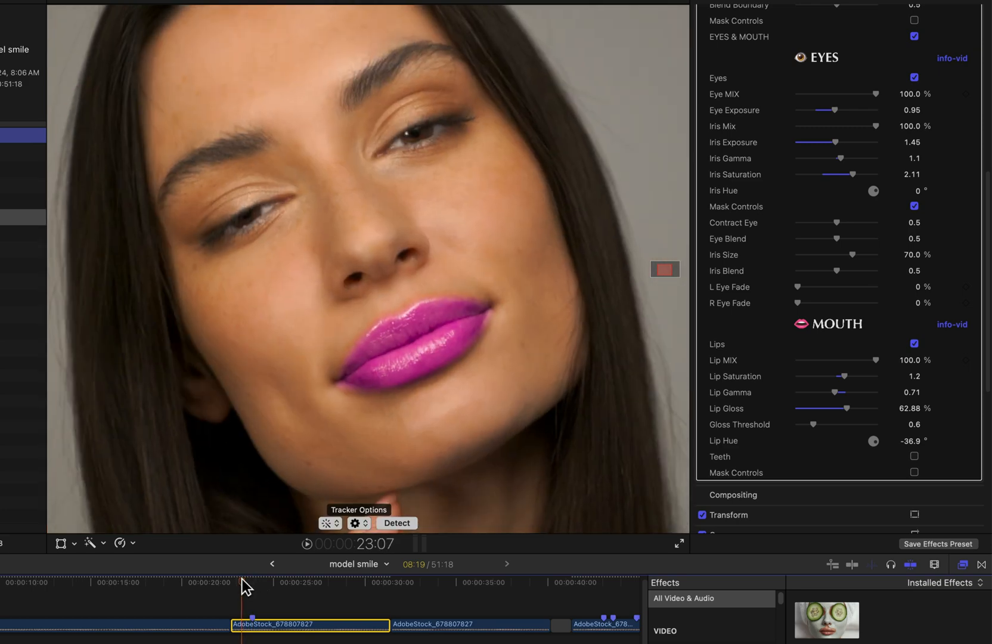
mouse_move(500, 247)
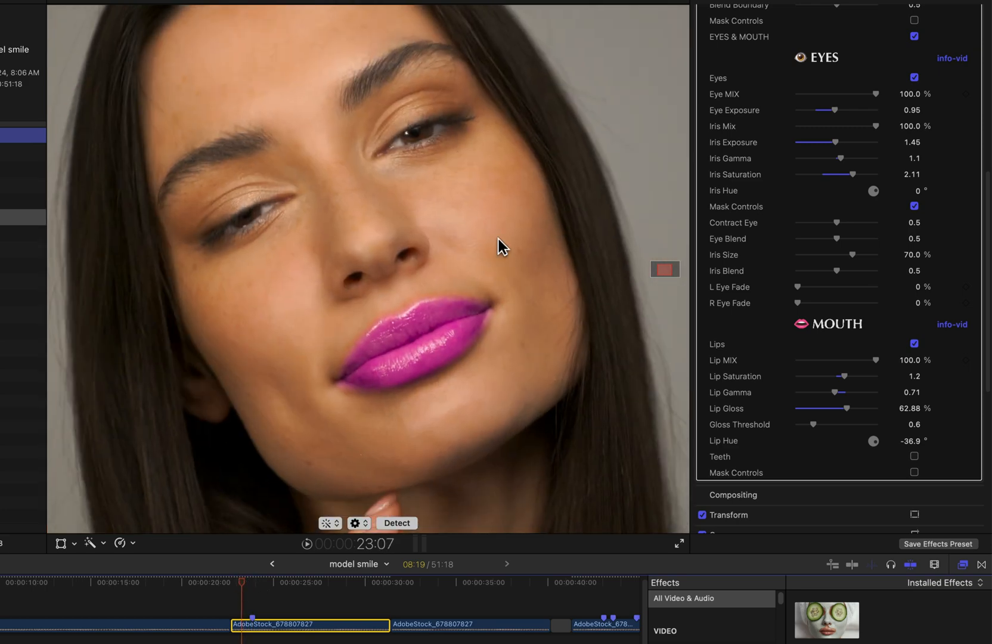
mouse_move(538, 278)
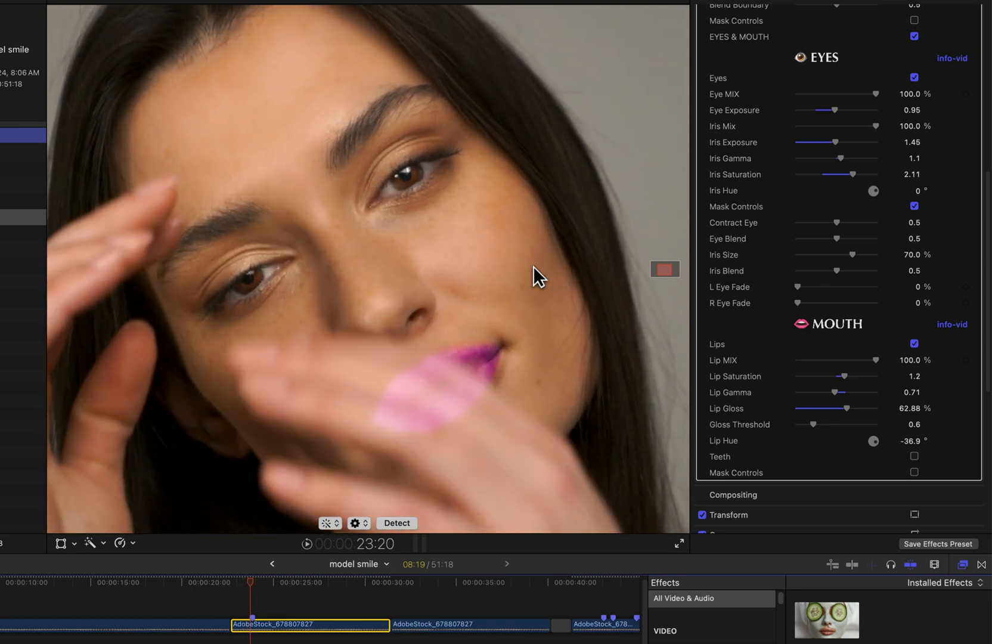
mouse_move(408, 388)
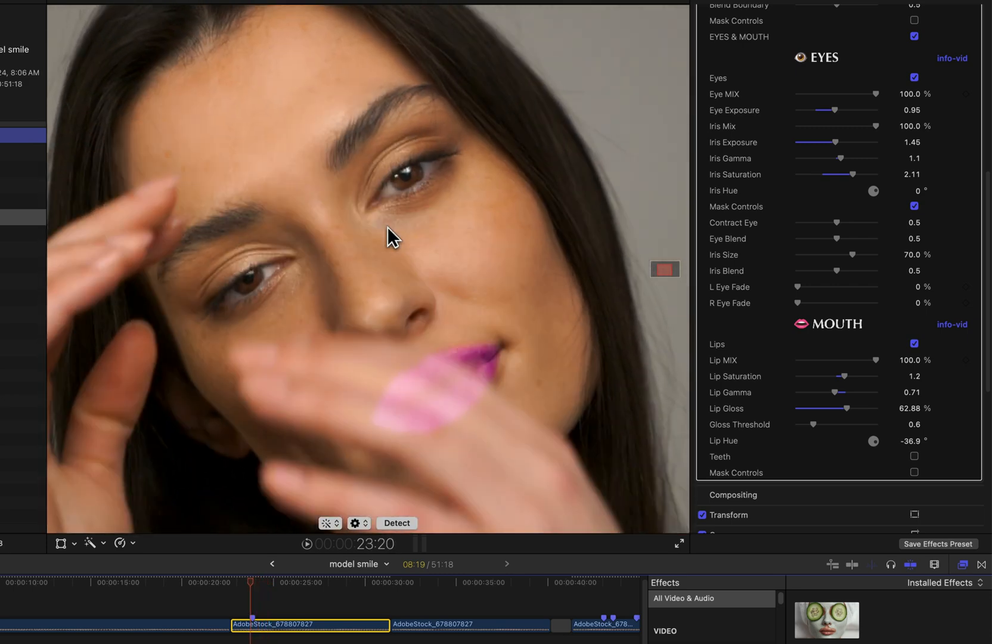
Step: Select the next AdobeStock take, scroll to Eye Fade and Lip Mix keyframes, and scrub
left_click(403, 583)
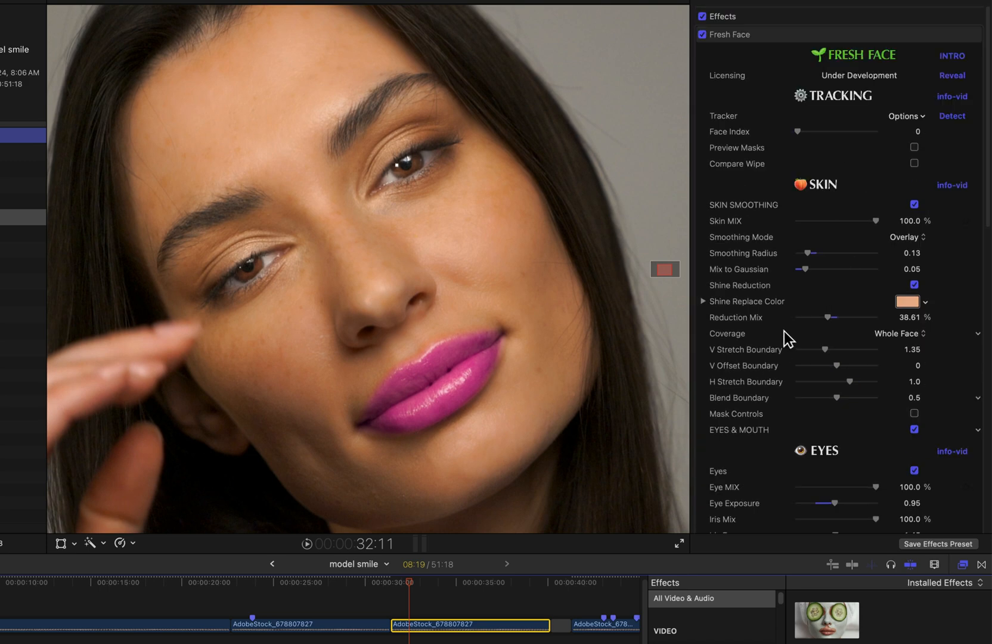
scroll("down", 3)
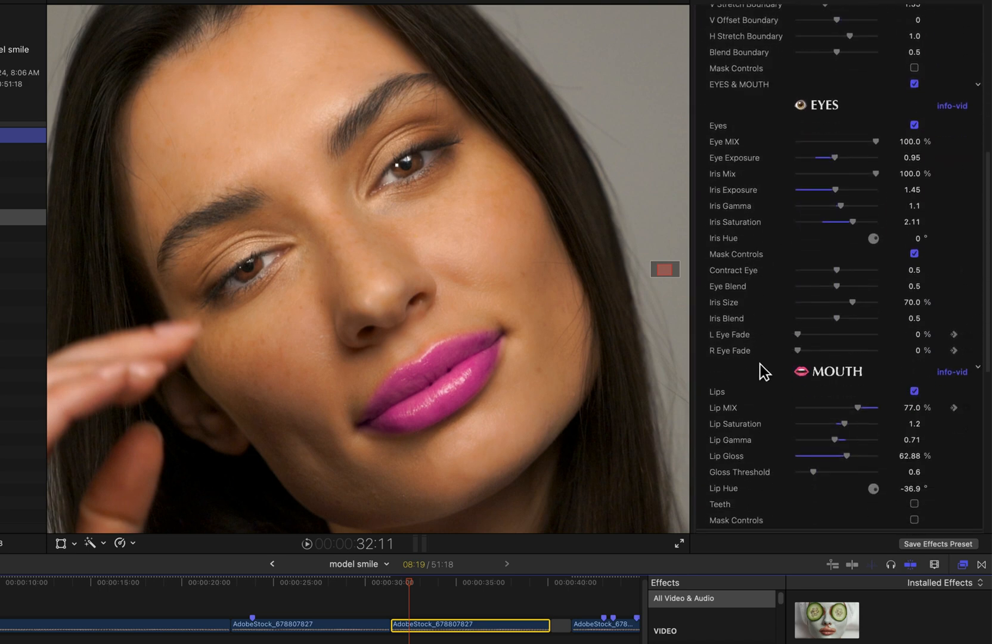
scroll("down", 3)
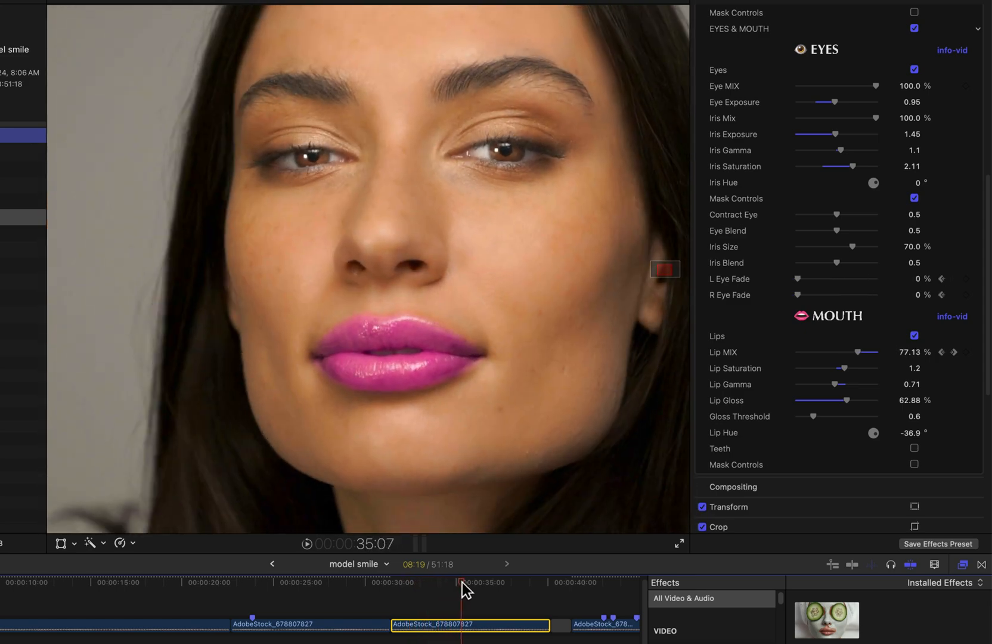
left_click_drag(478, 582, 443, 582)
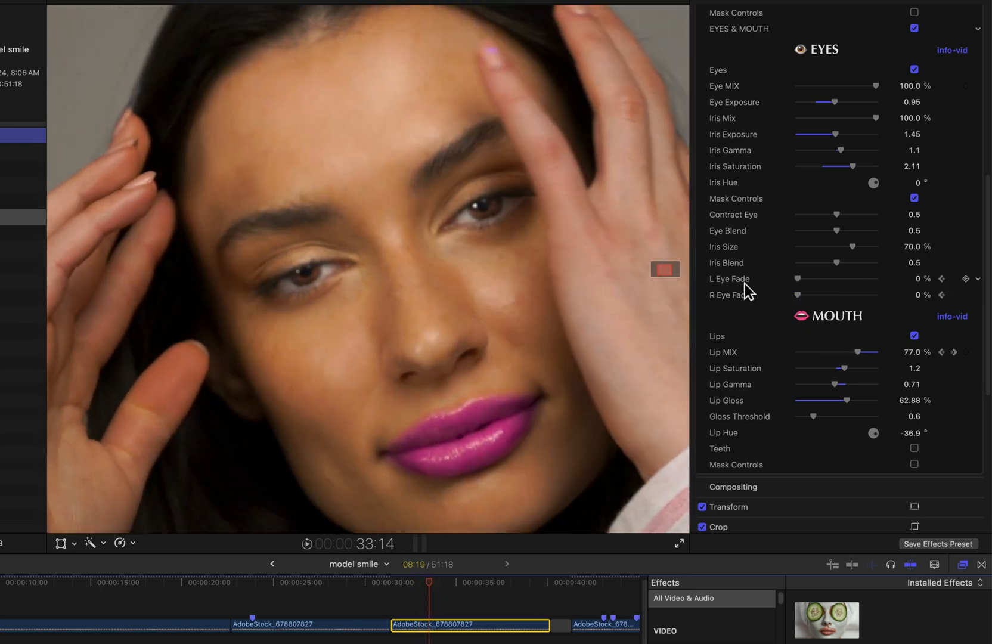
mouse_move(747, 302)
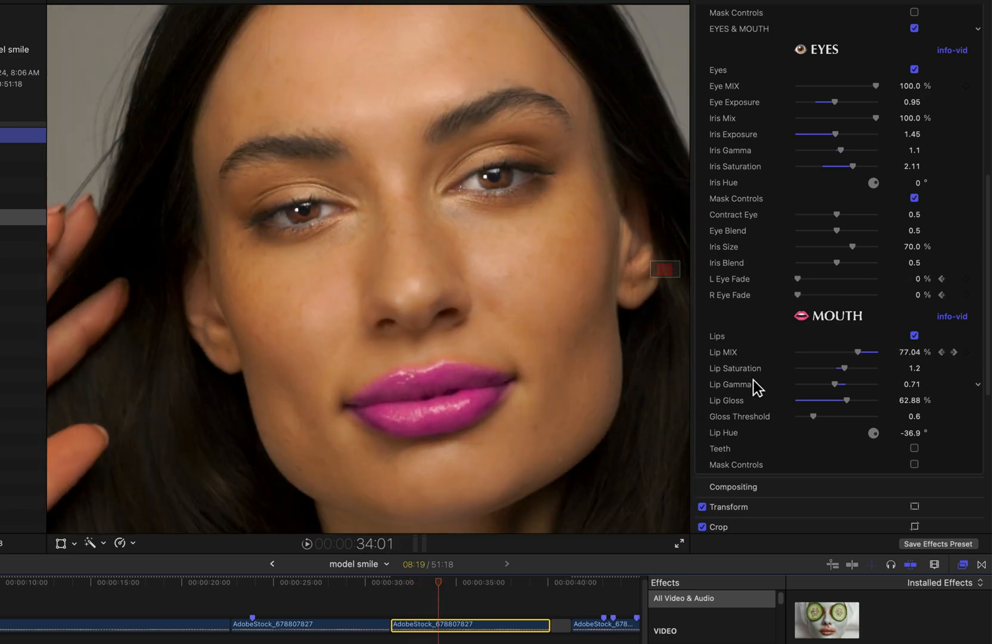
left_click(468, 581)
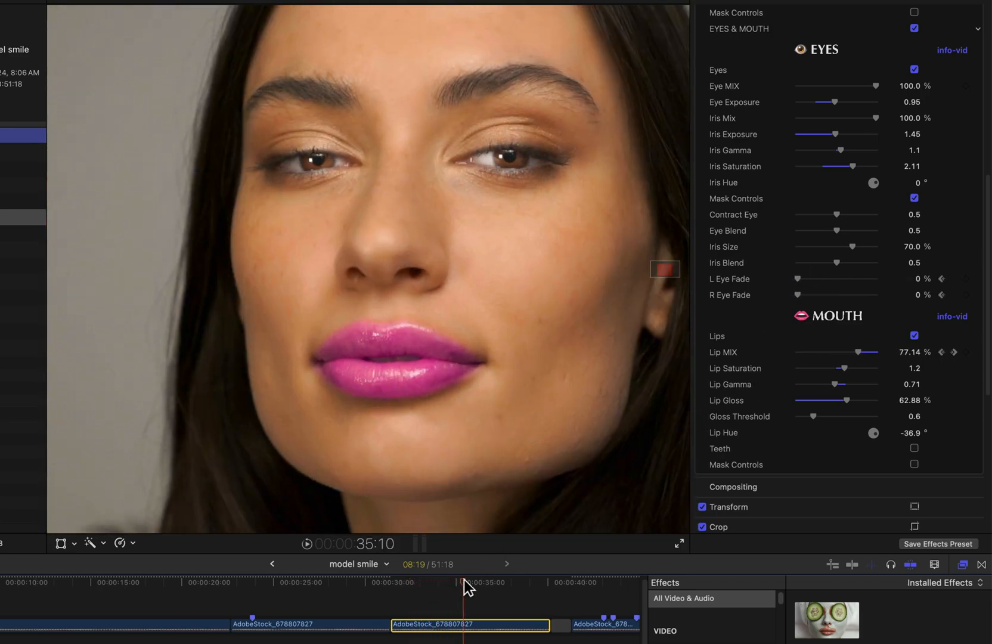